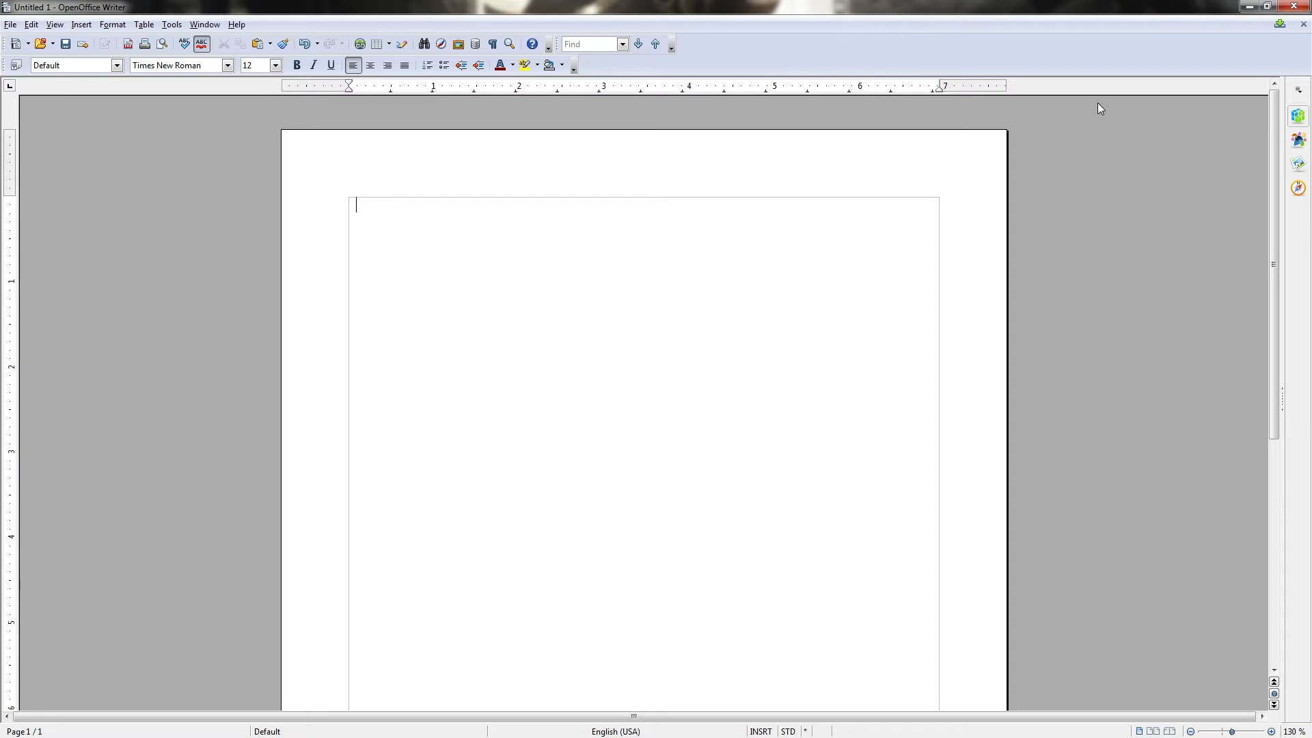
mouse_move(386, 88)
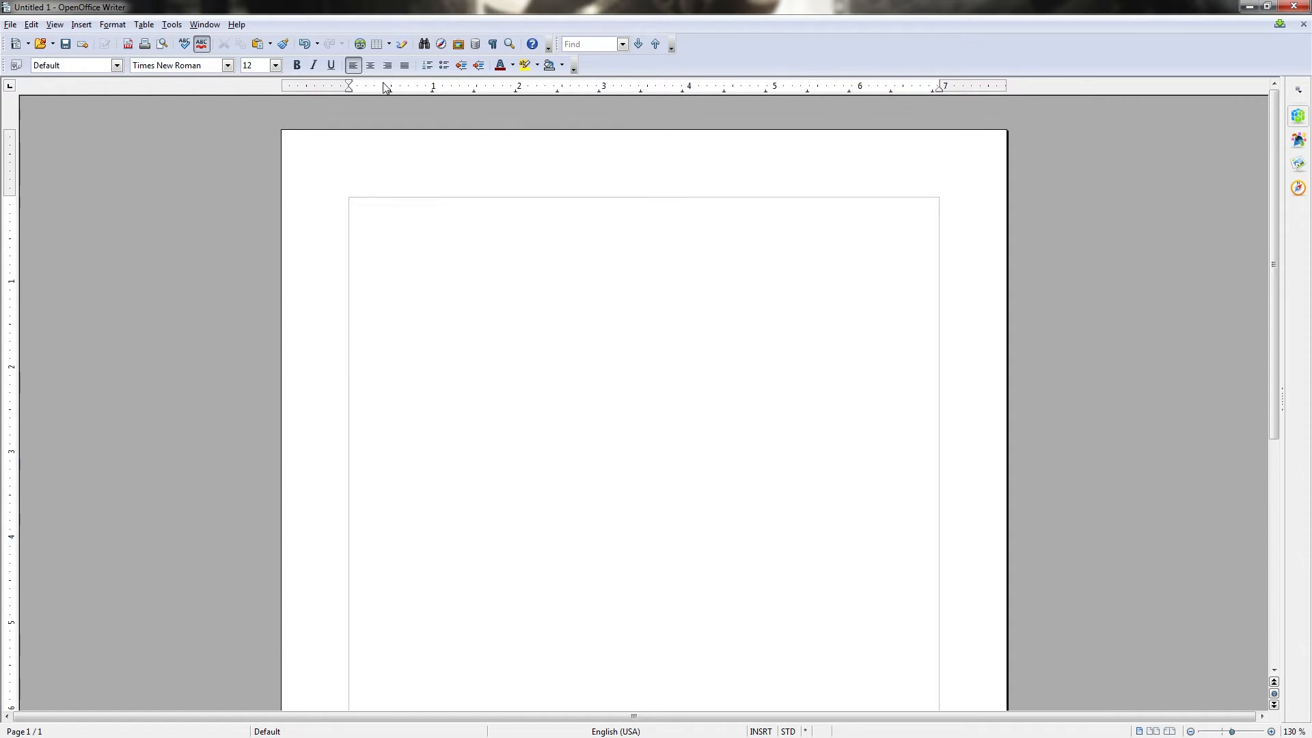
mouse_move(254, 28)
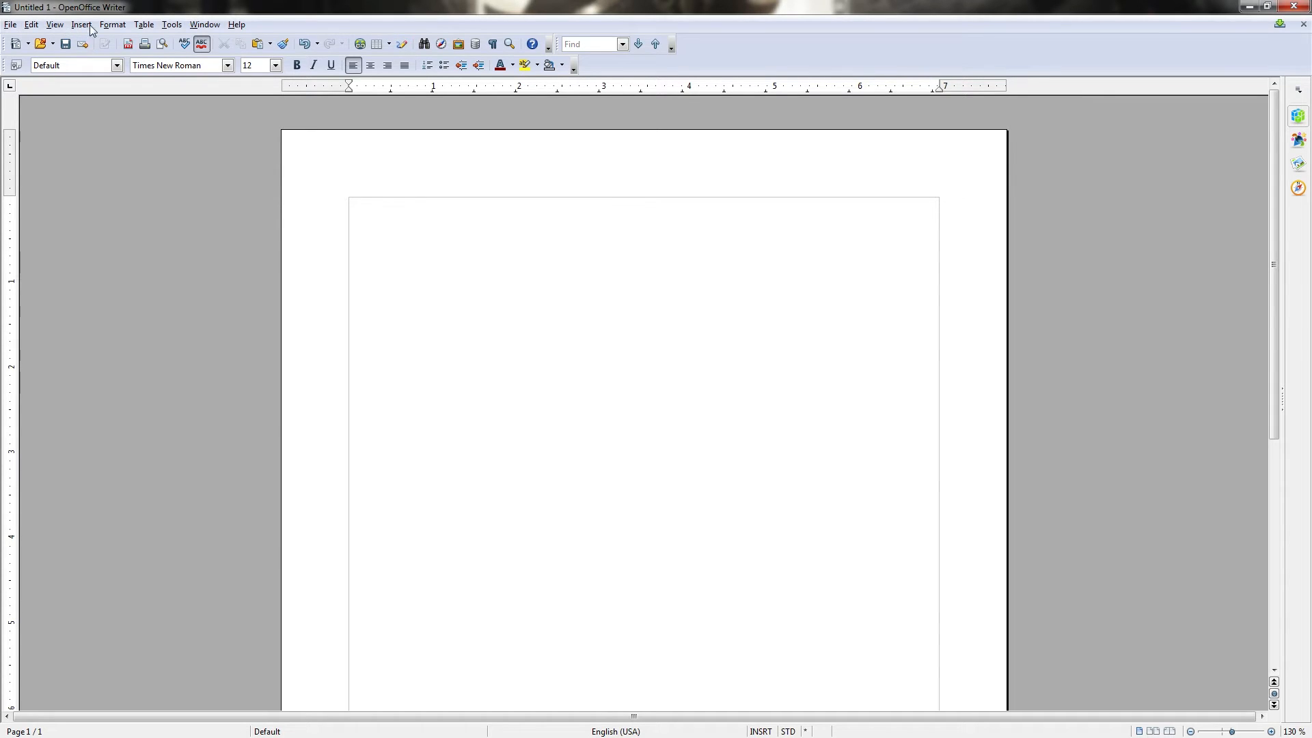
Browse the menu bar commands and scroll around the blank Untitled 1 page.
left_click(112, 23)
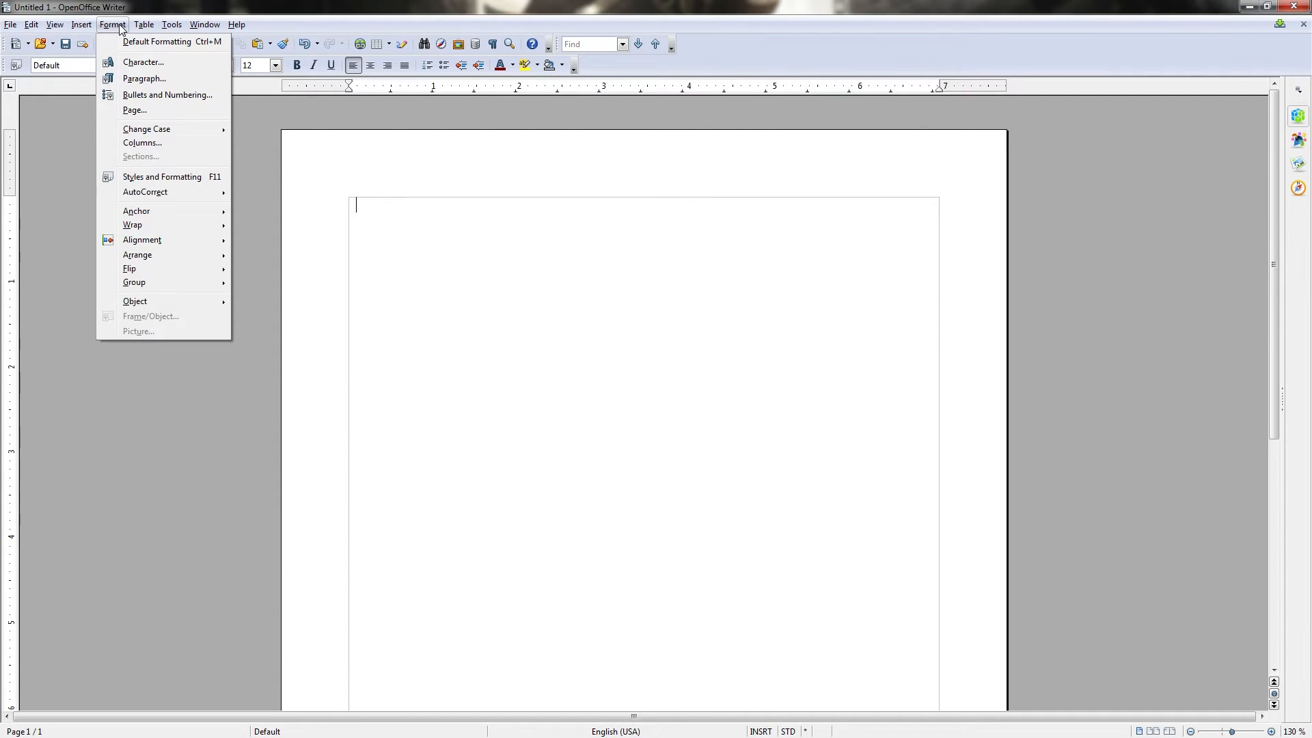
left_click(80, 23)
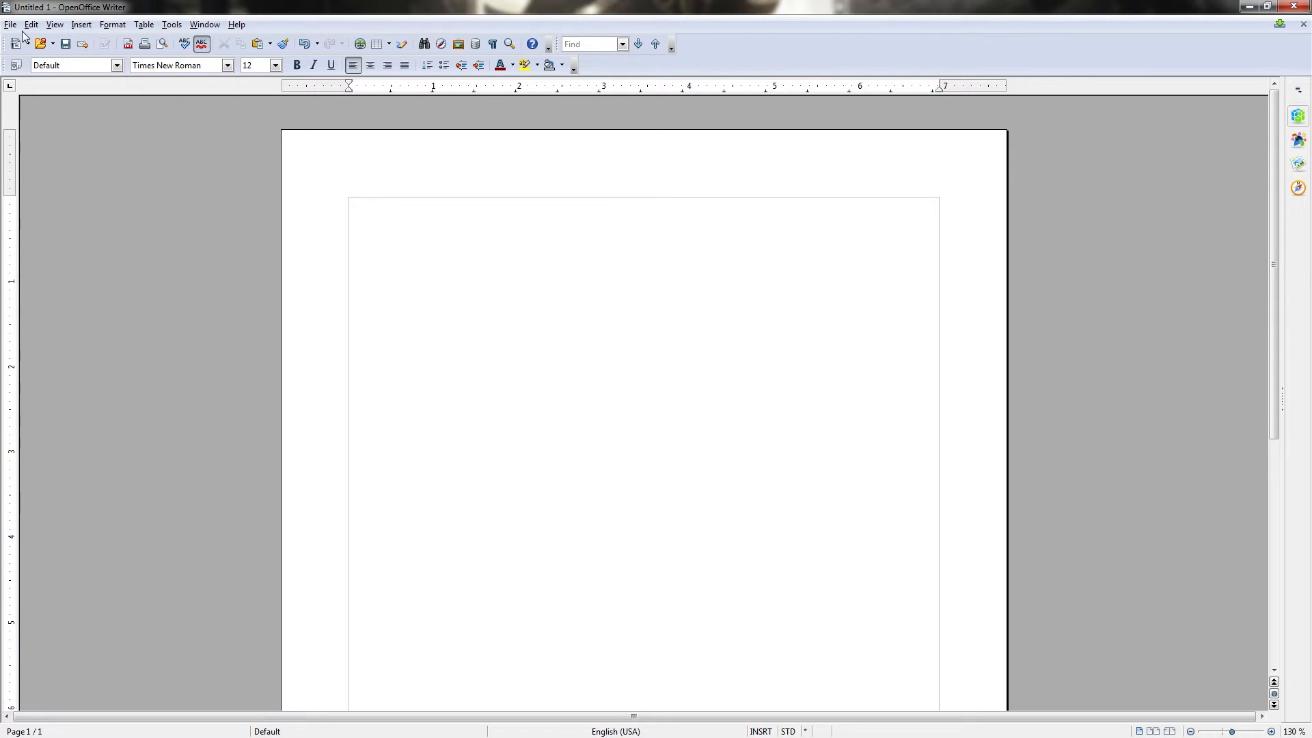
mouse_move(233, 28)
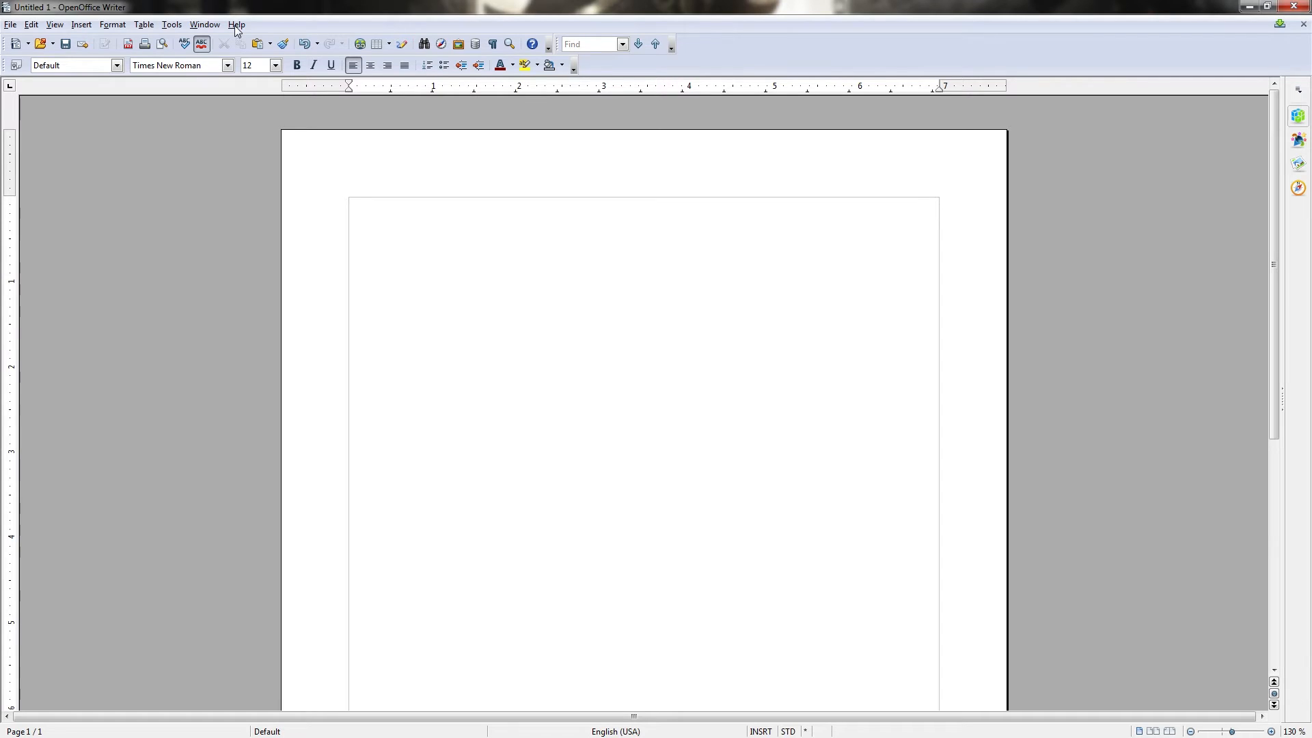
left_click(356, 205)
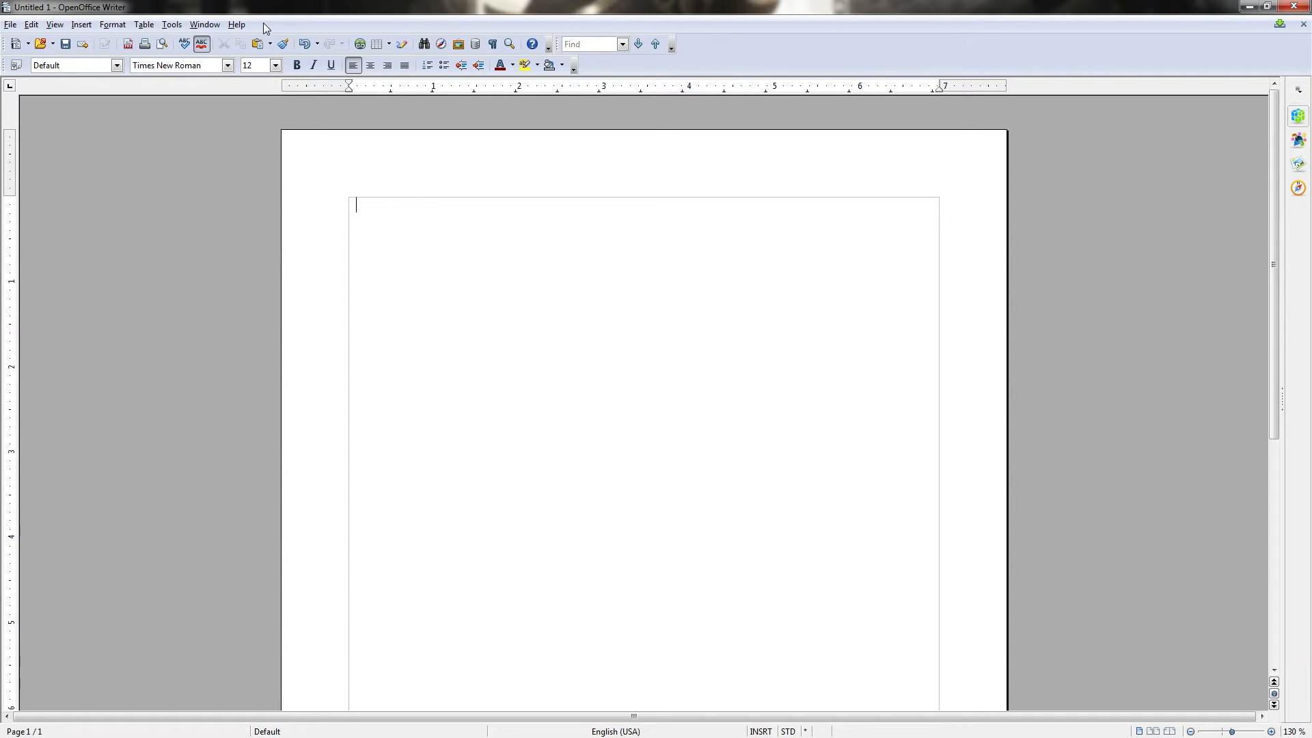
mouse_move(277, 27)
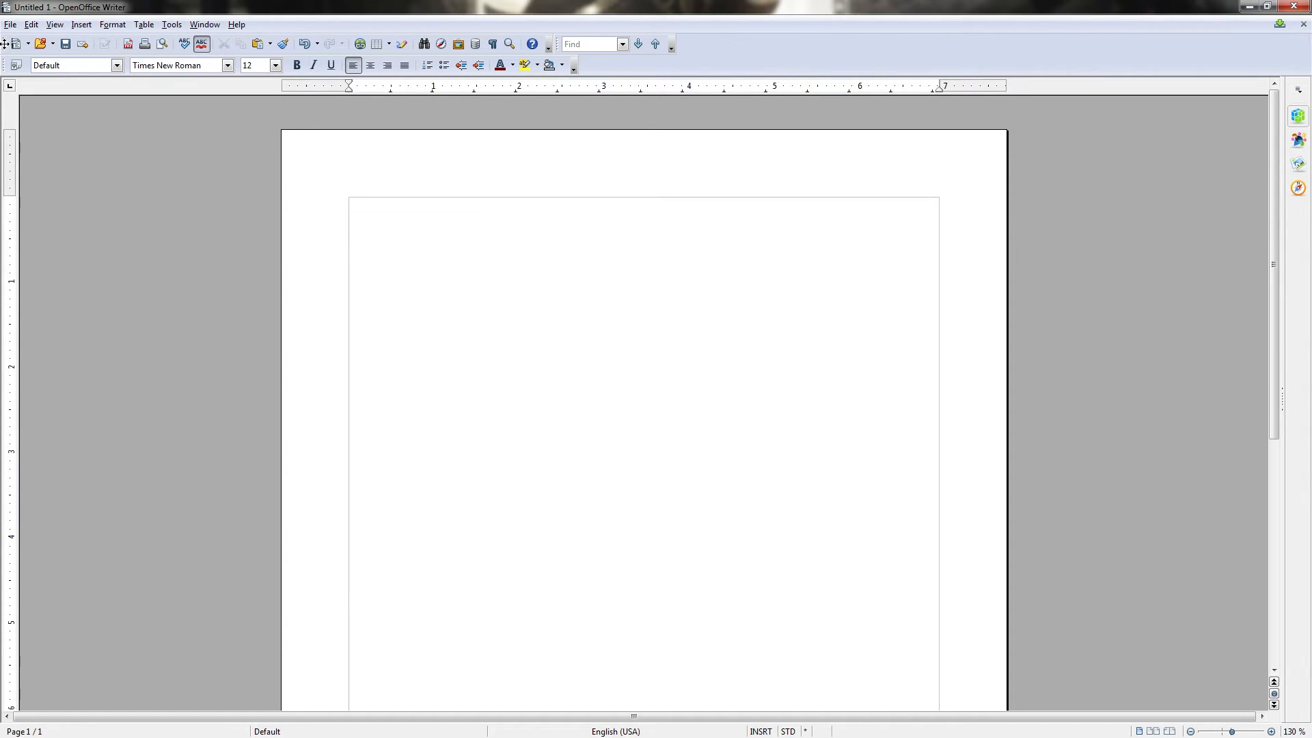
mouse_move(14, 44)
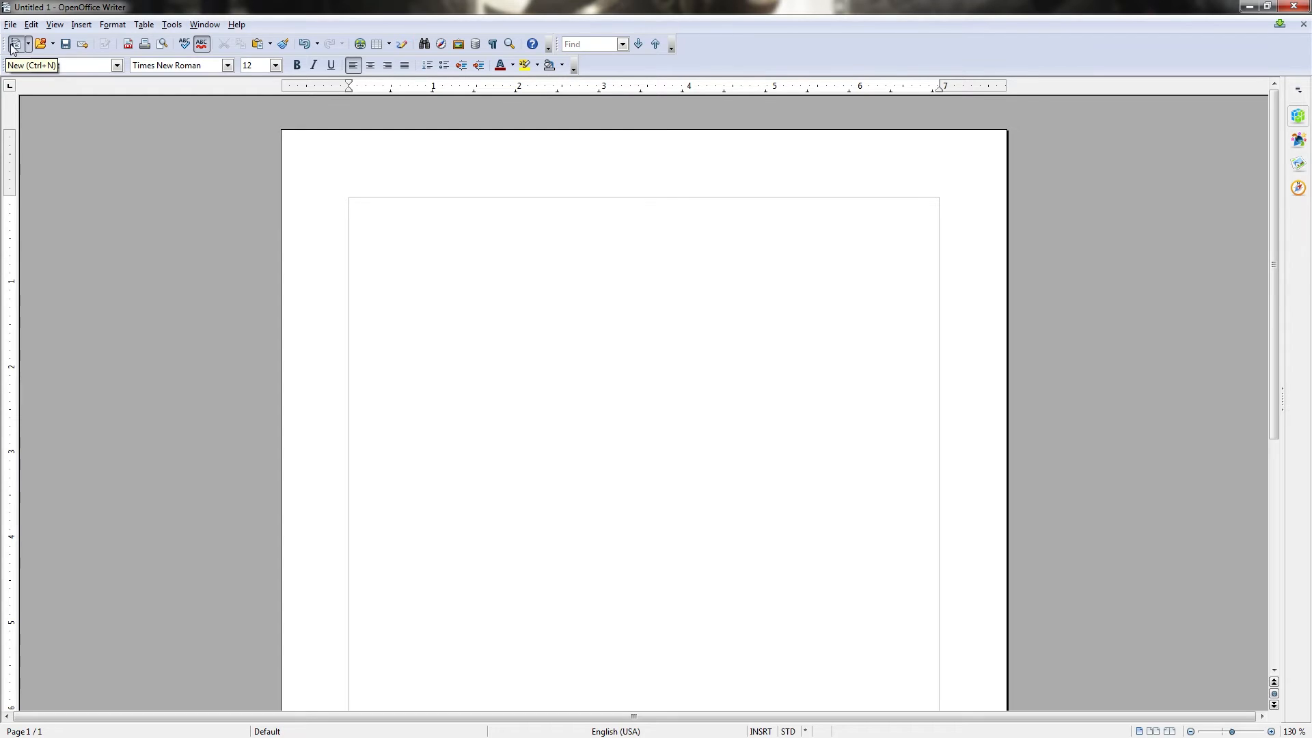
mouse_move(128, 44)
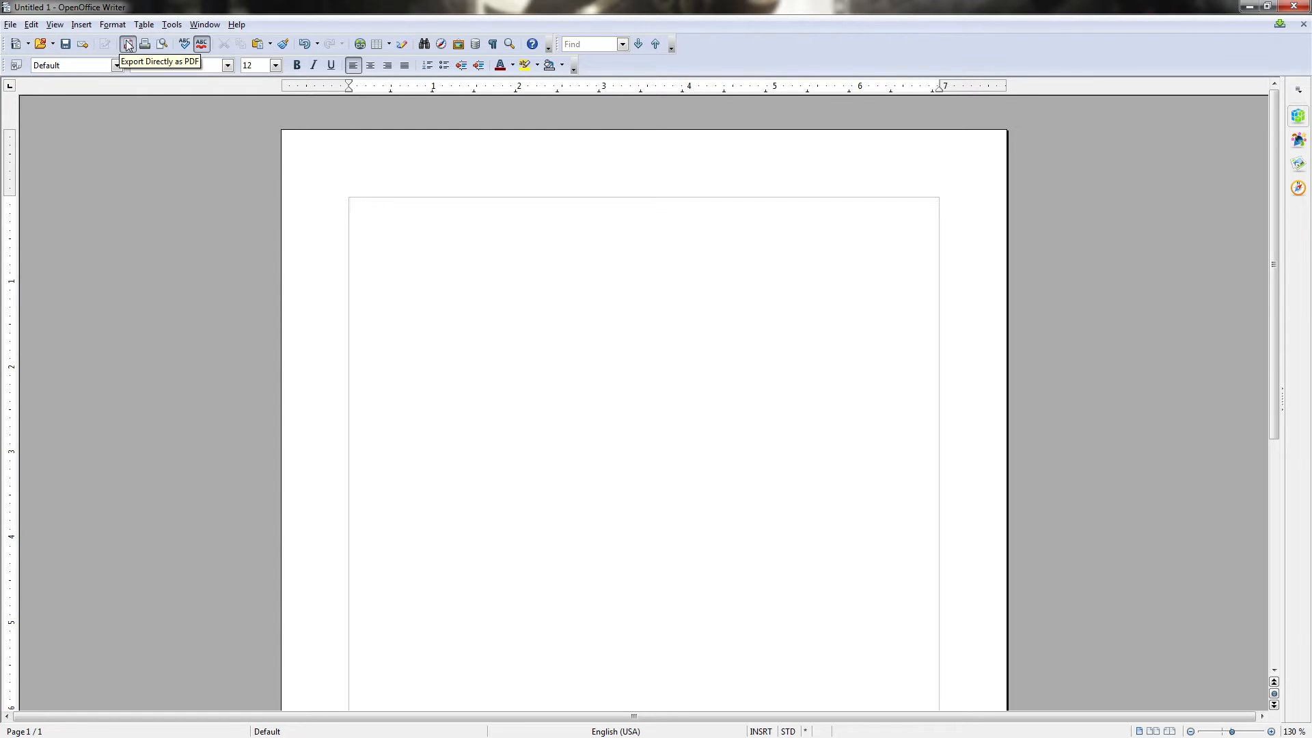
mouse_move(185, 44)
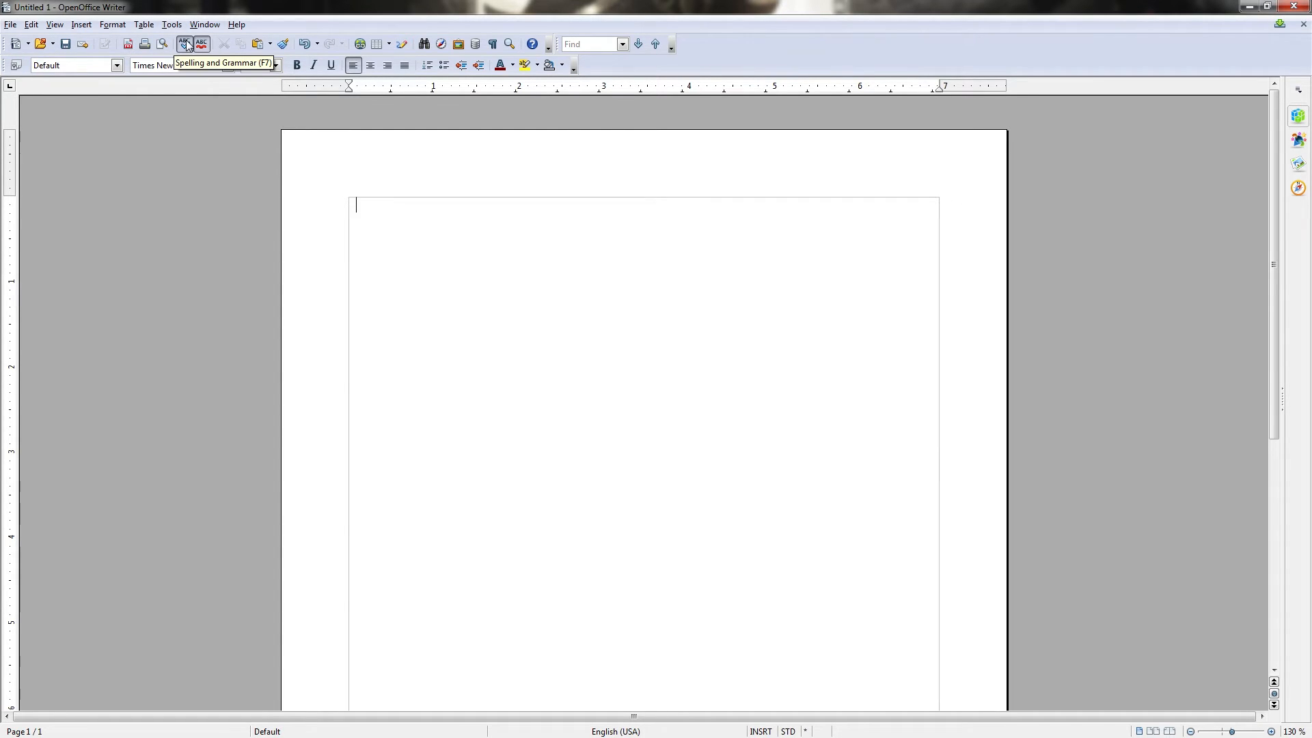
mouse_move(304, 44)
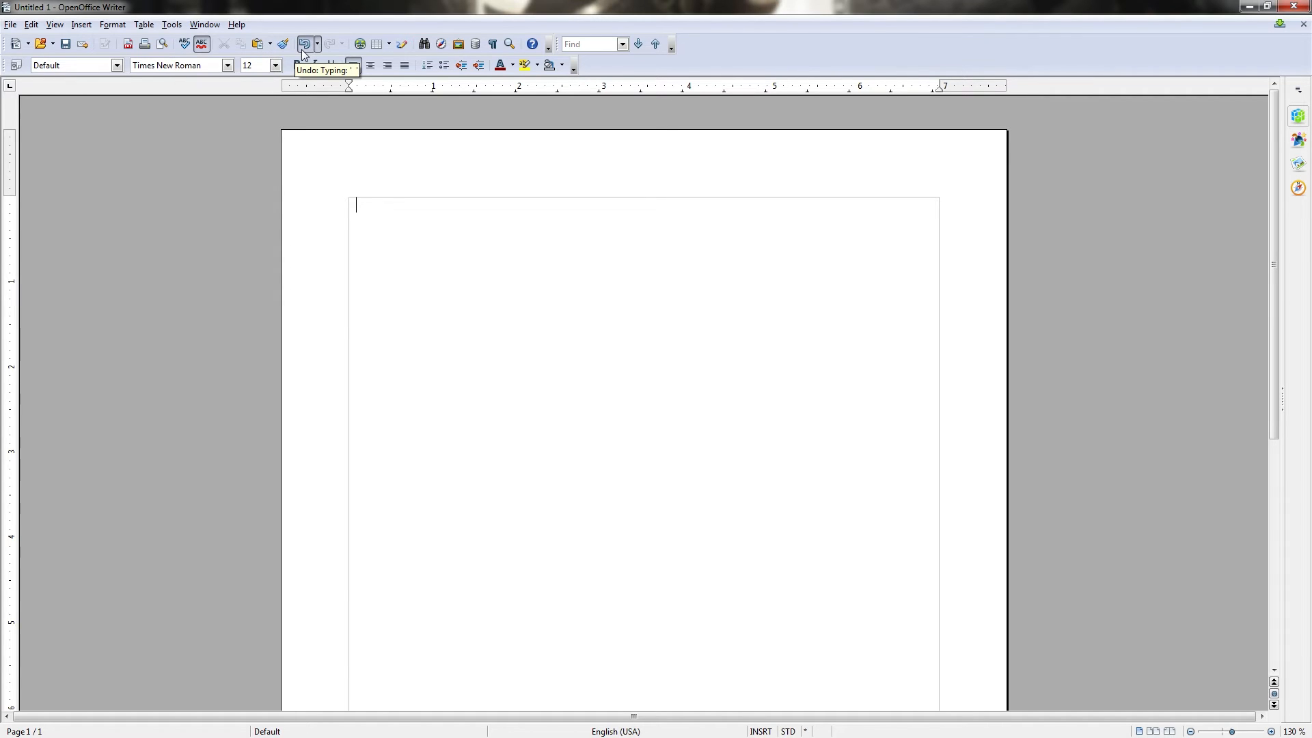
left_click(305, 44)
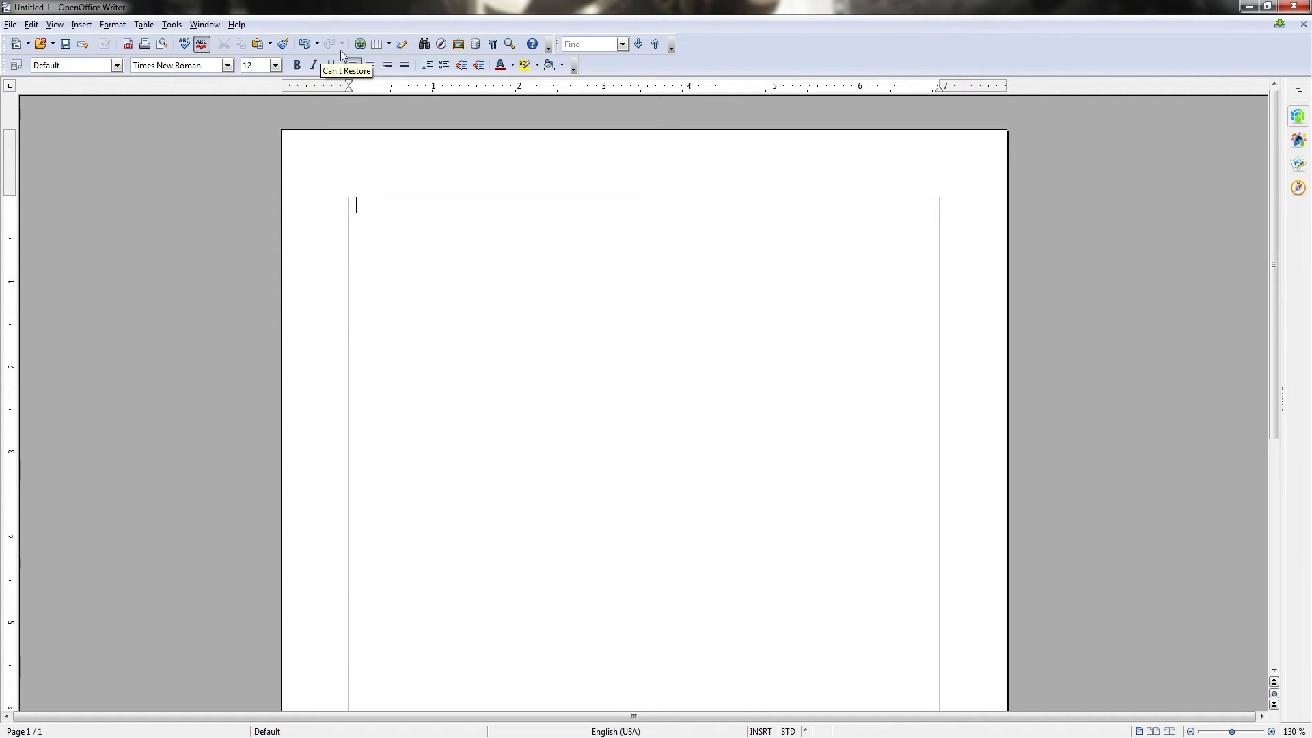
mouse_move(510, 43)
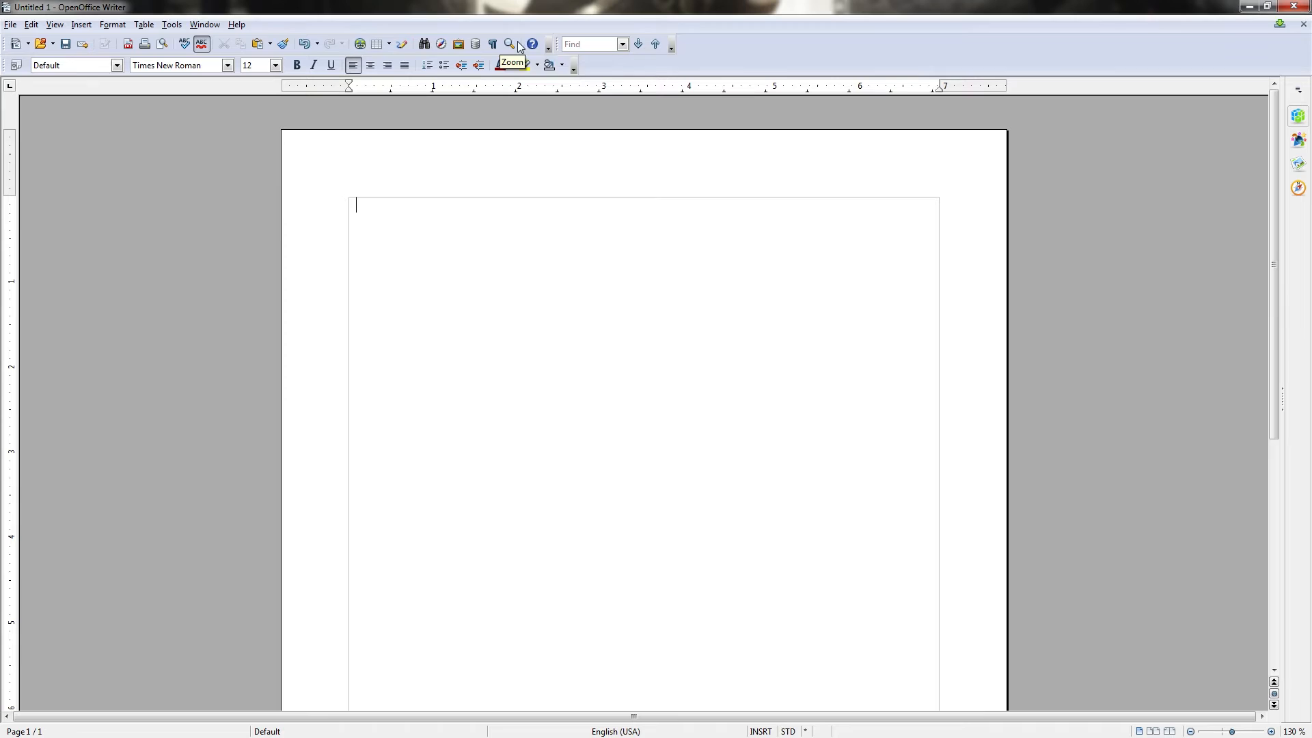
mouse_move(599, 61)
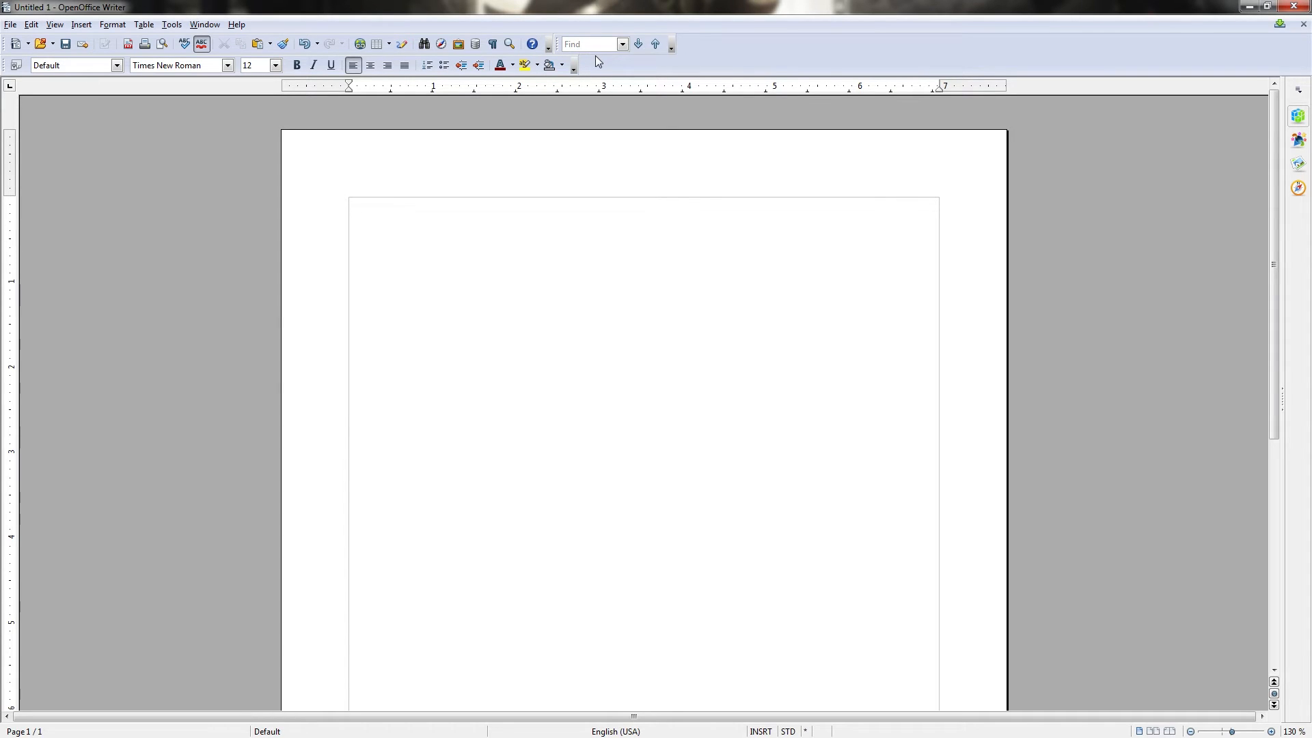
mouse_move(603, 68)
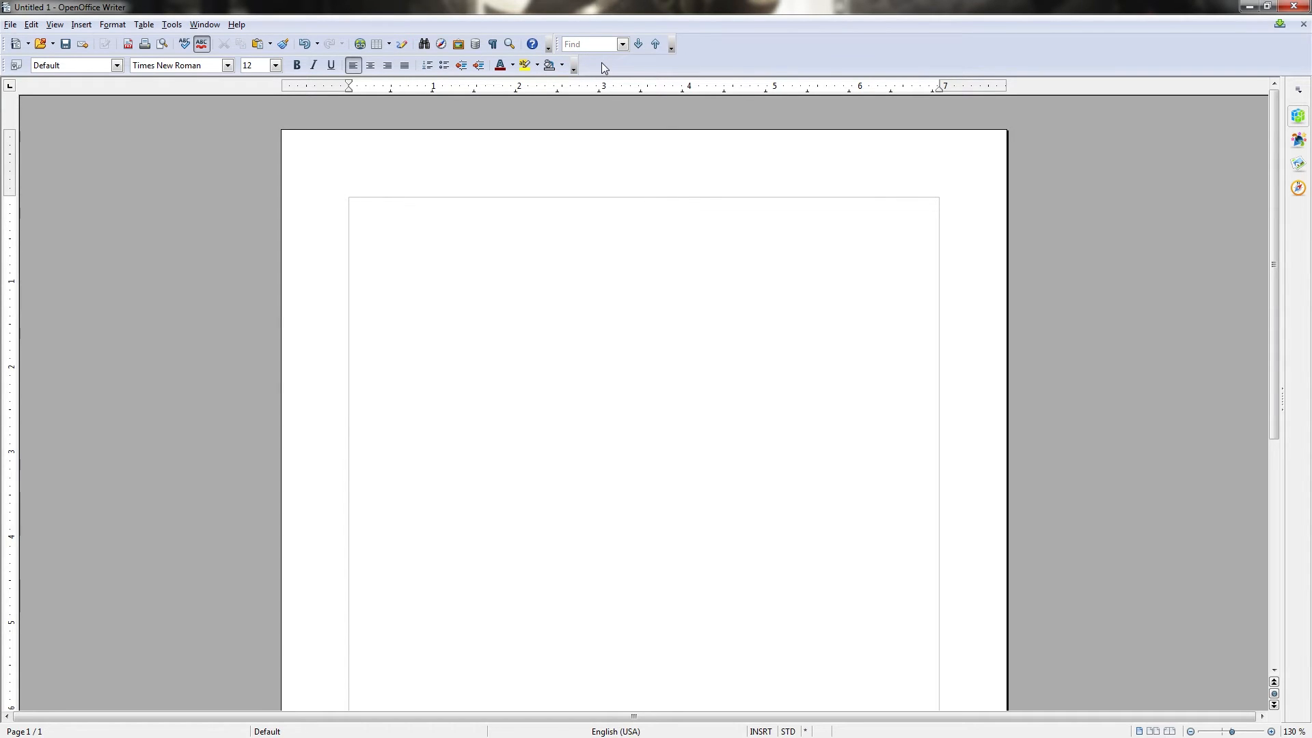
mouse_move(542, 81)
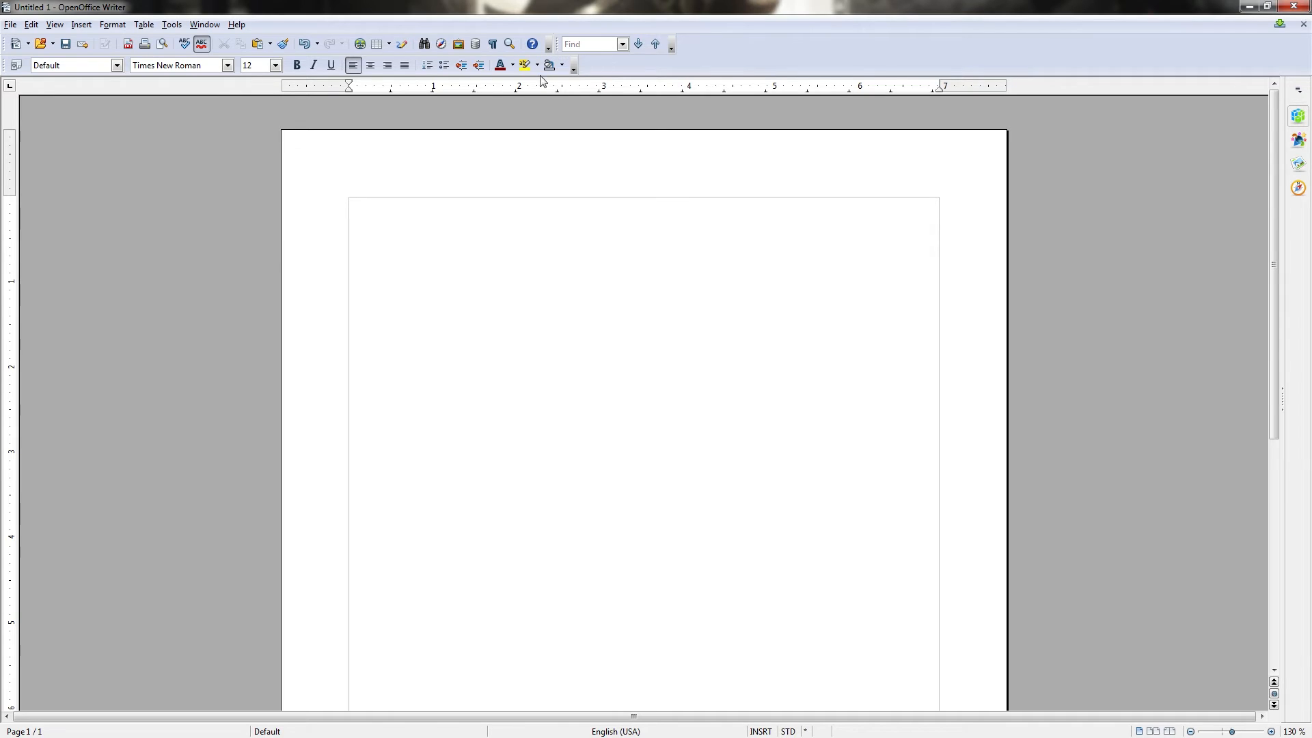
mouse_move(233, 99)
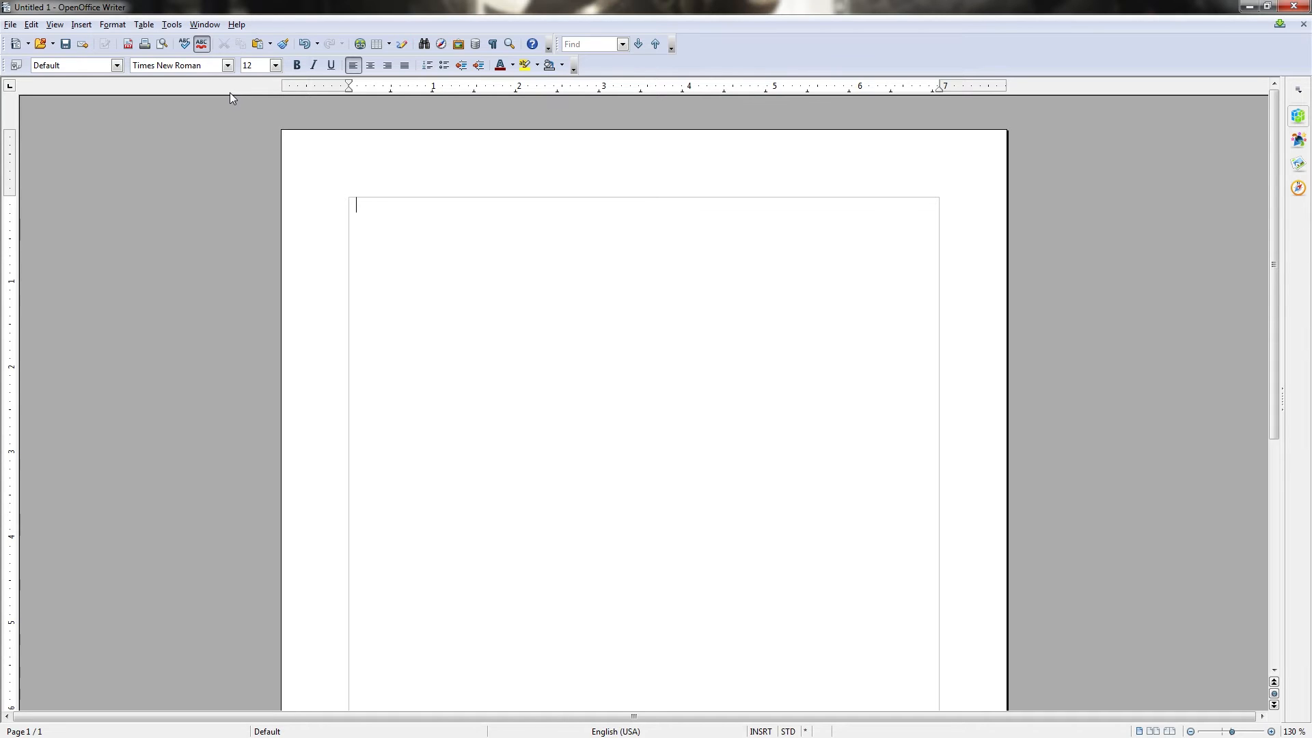
mouse_move(1063, 341)
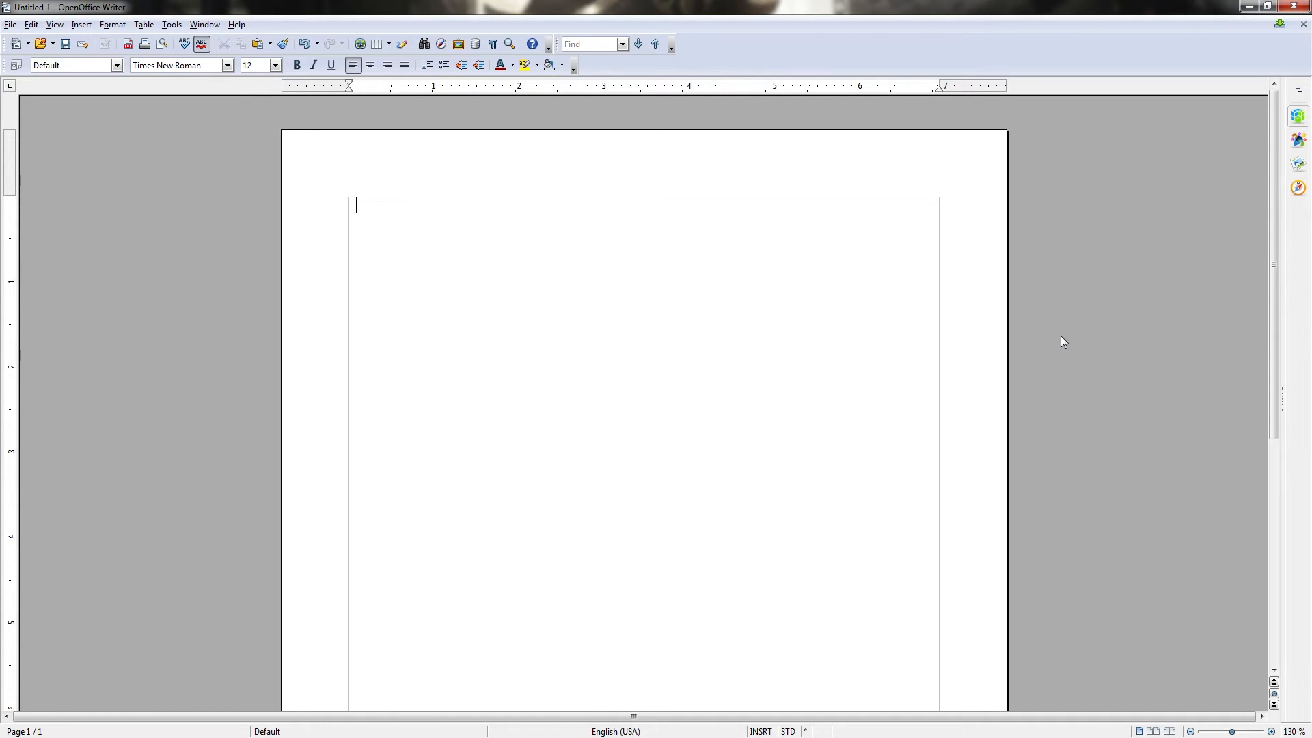
mouse_move(306, 157)
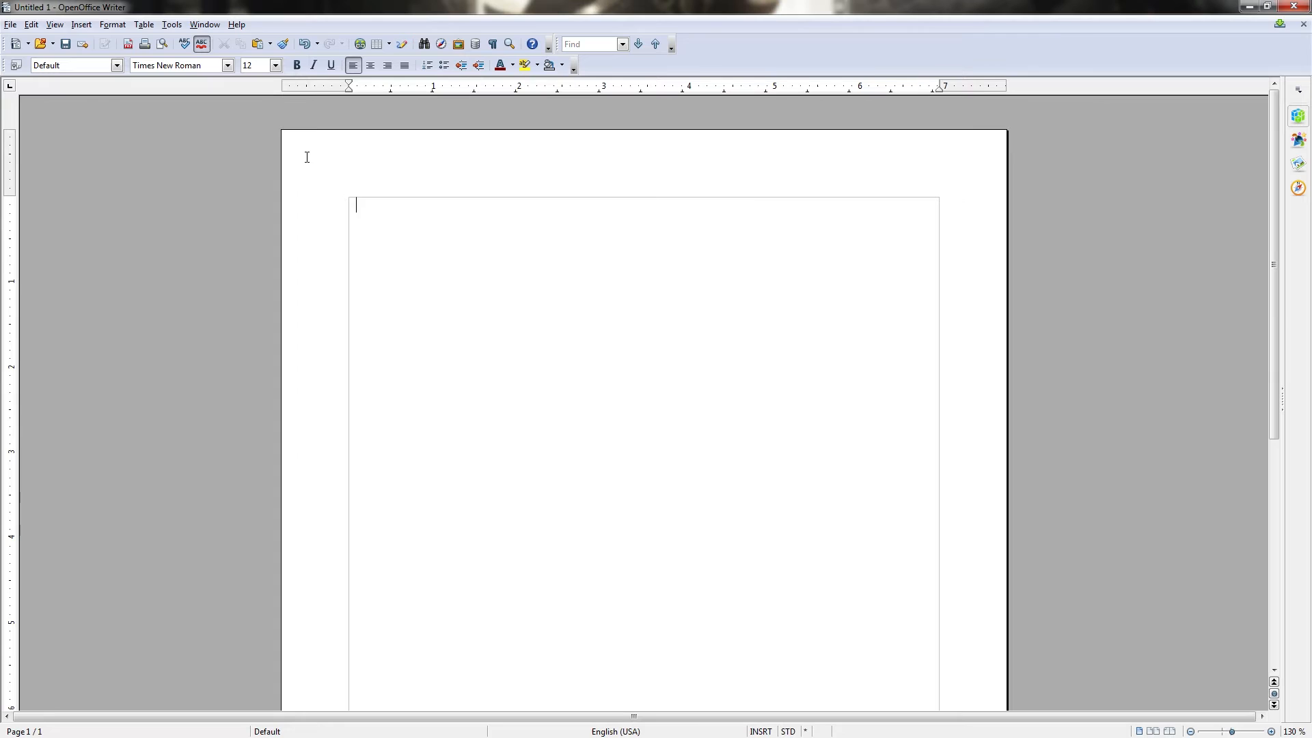
mouse_move(322, 211)
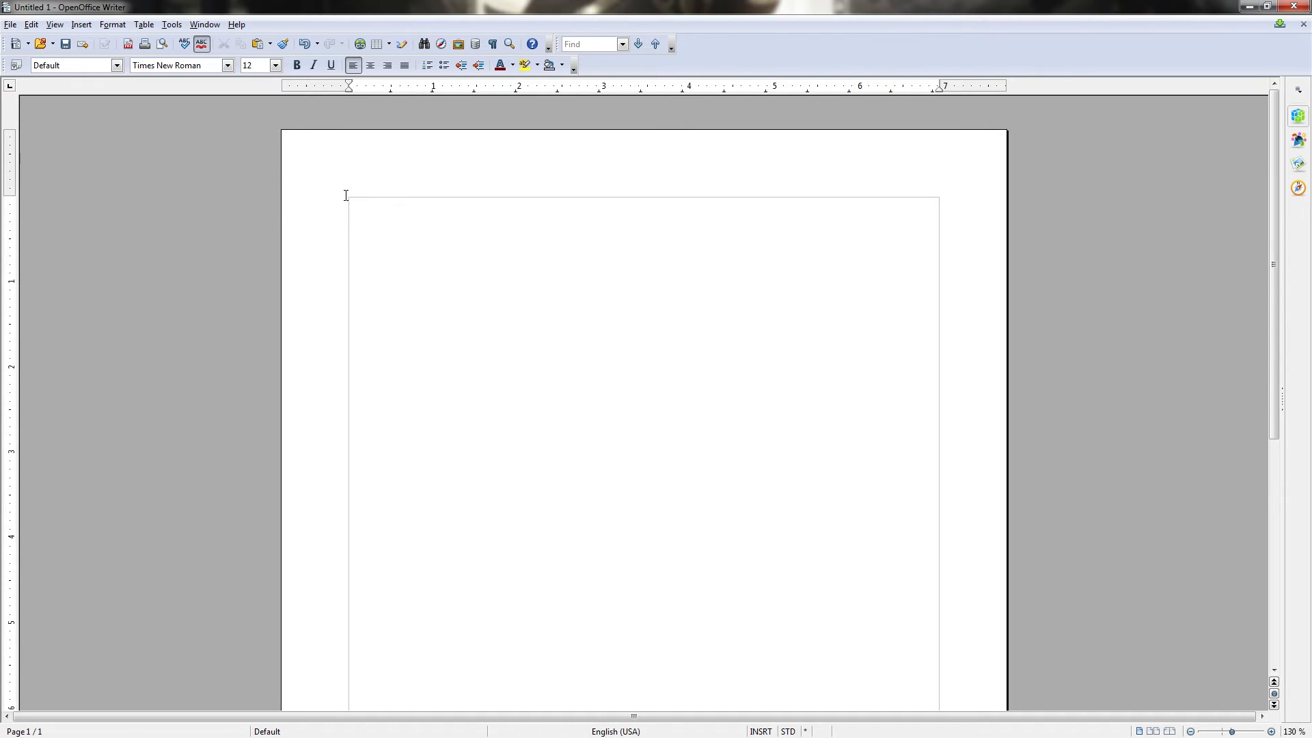
scroll("down", 3)
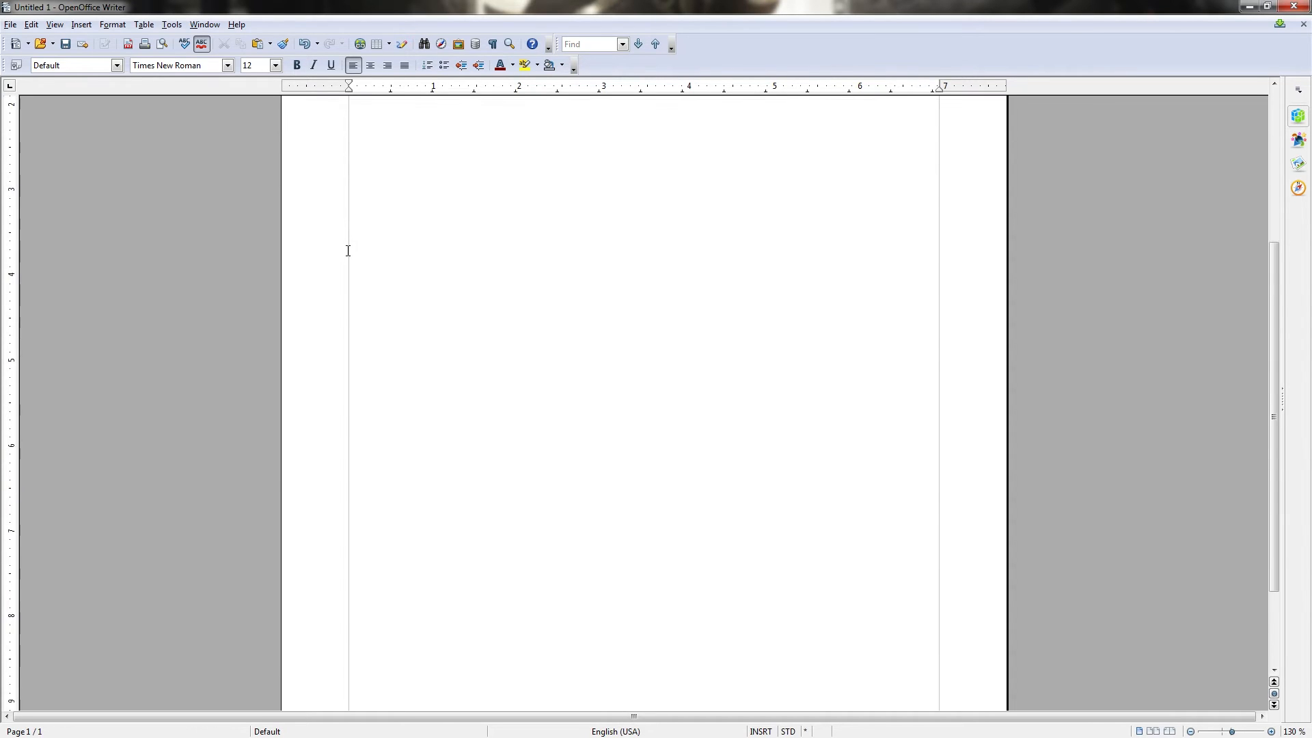
scroll("up", 3)
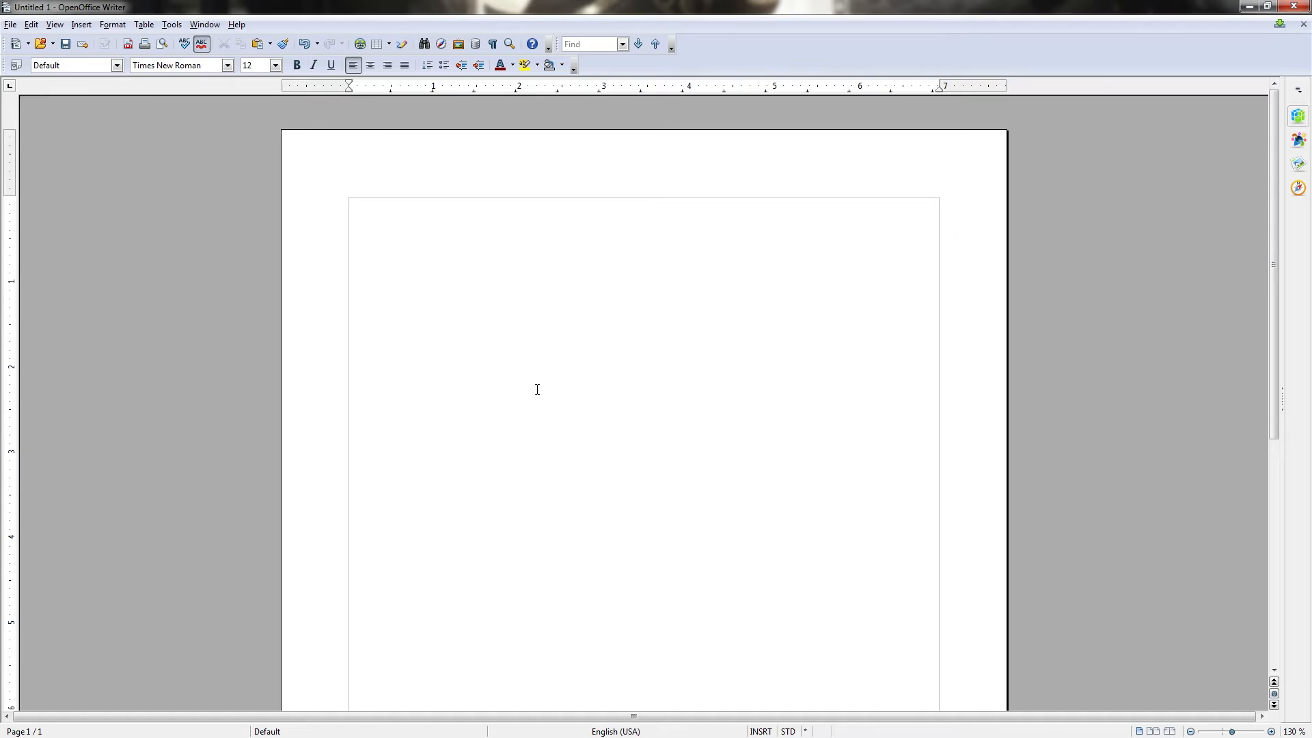
mouse_move(350, 200)
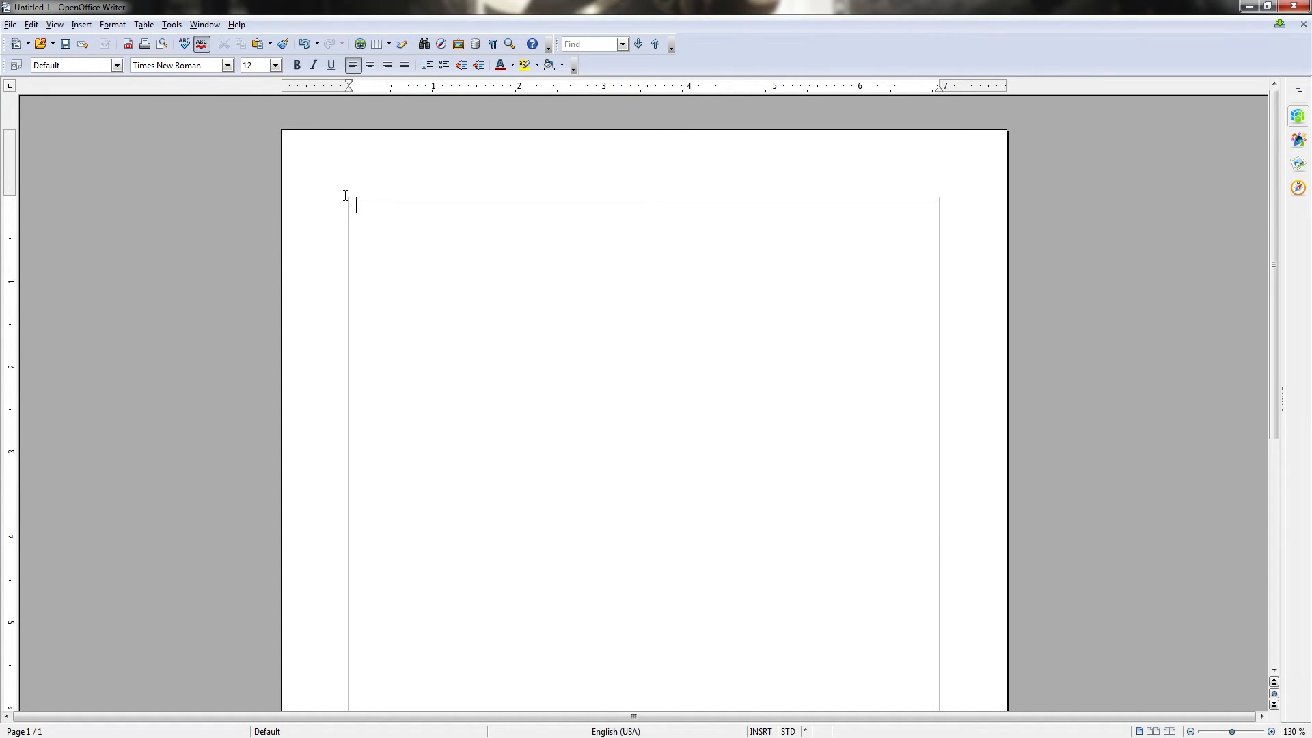
mouse_move(385, 182)
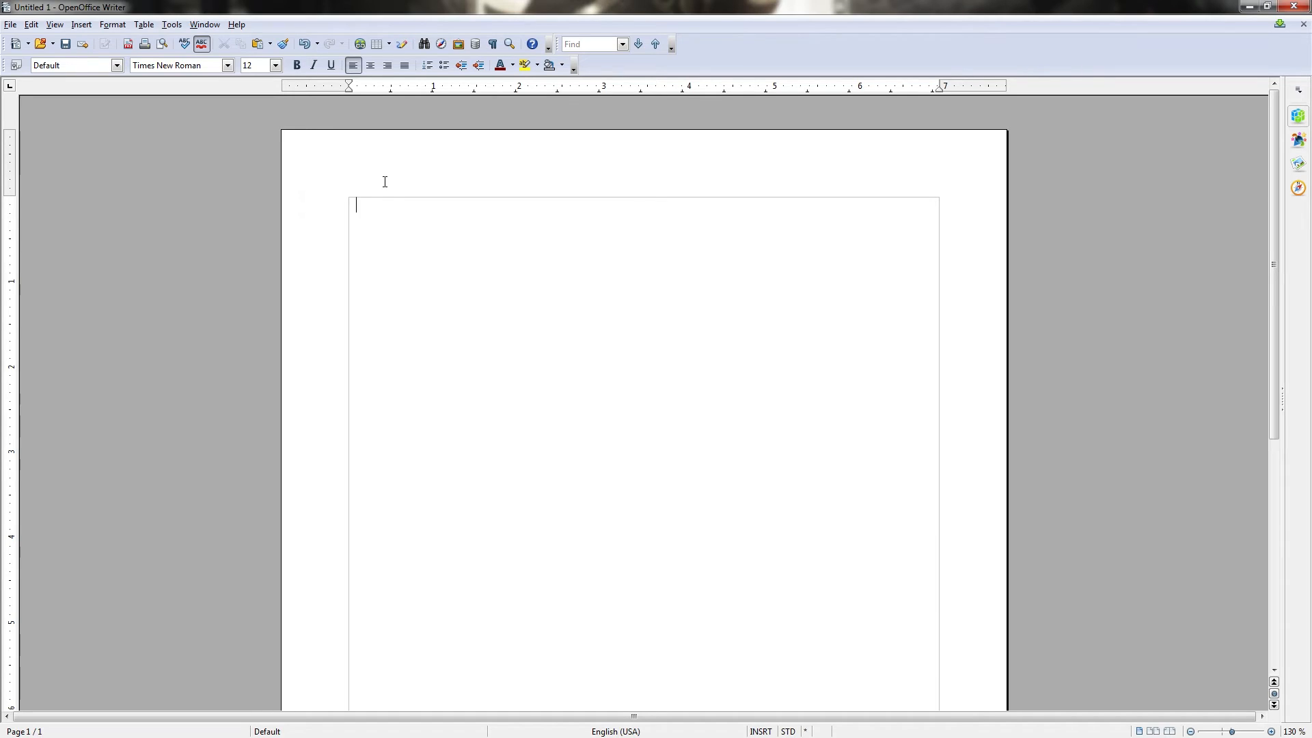
mouse_move(324, 188)
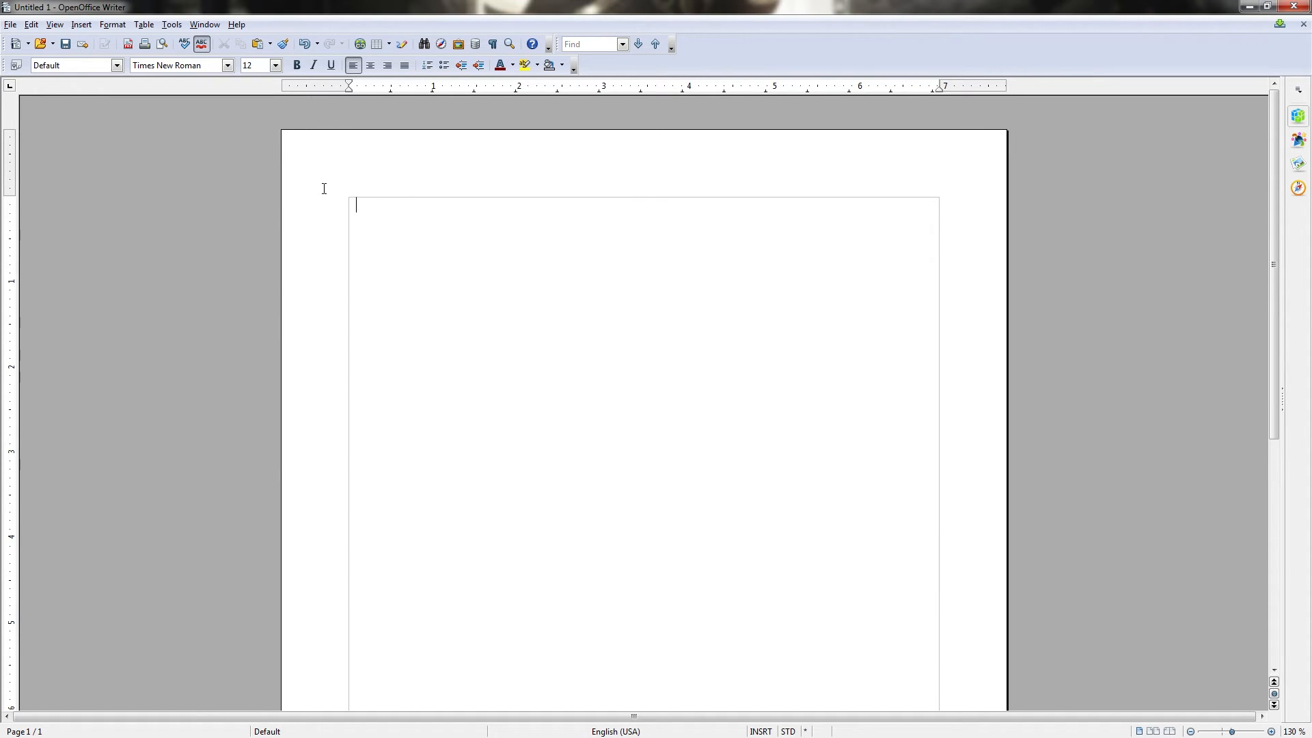
scroll("up", 3)
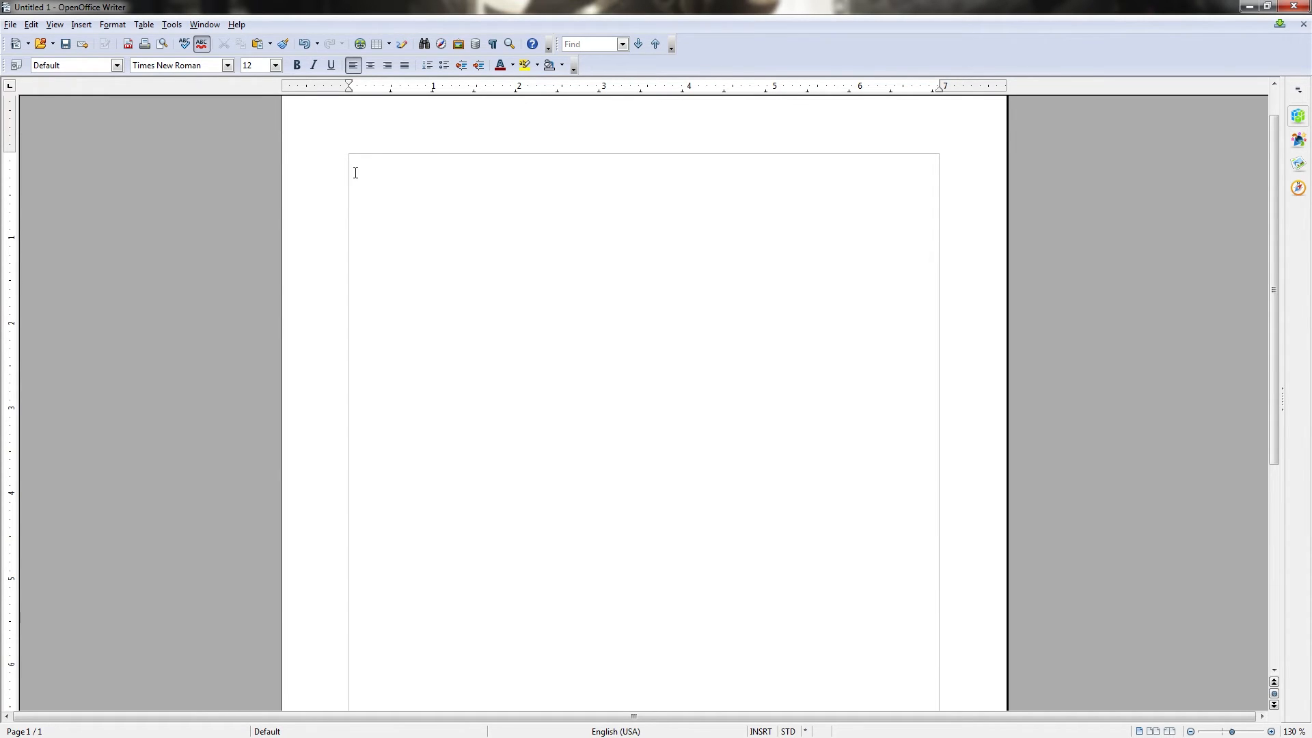
mouse_move(660, 205)
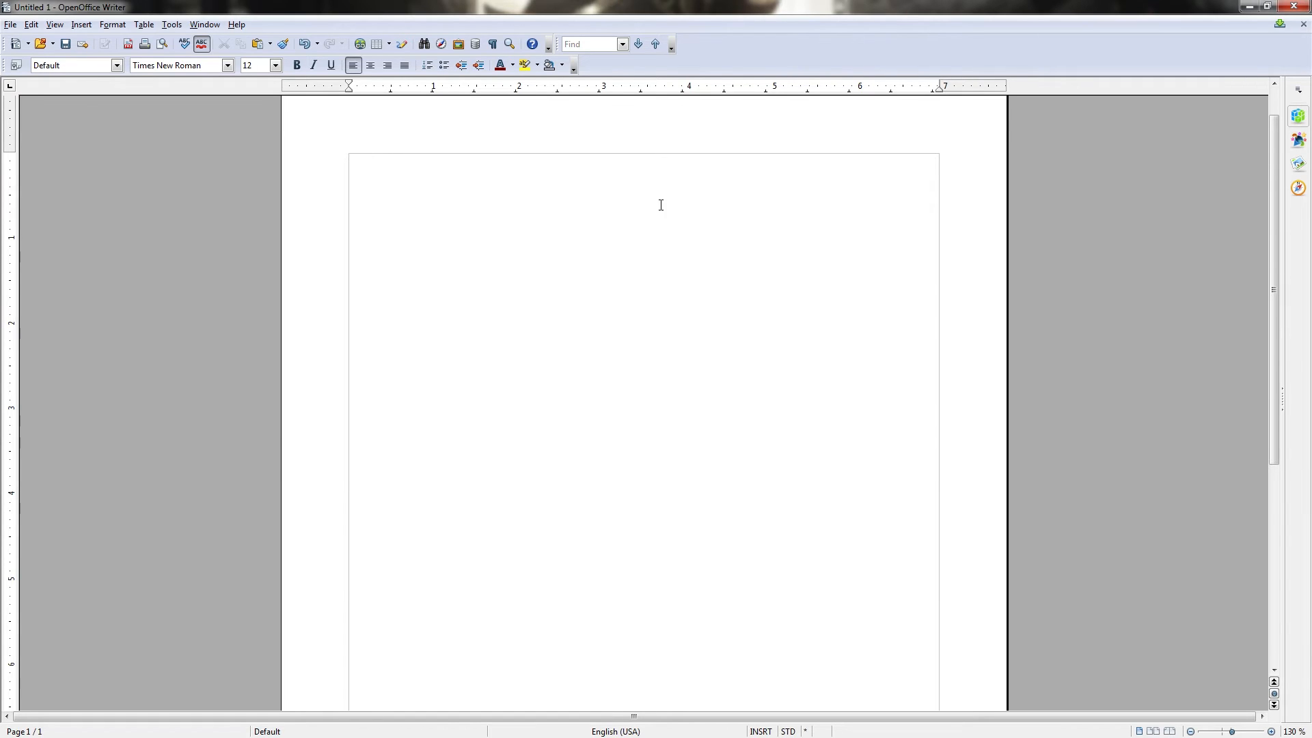
scroll("up", 3)
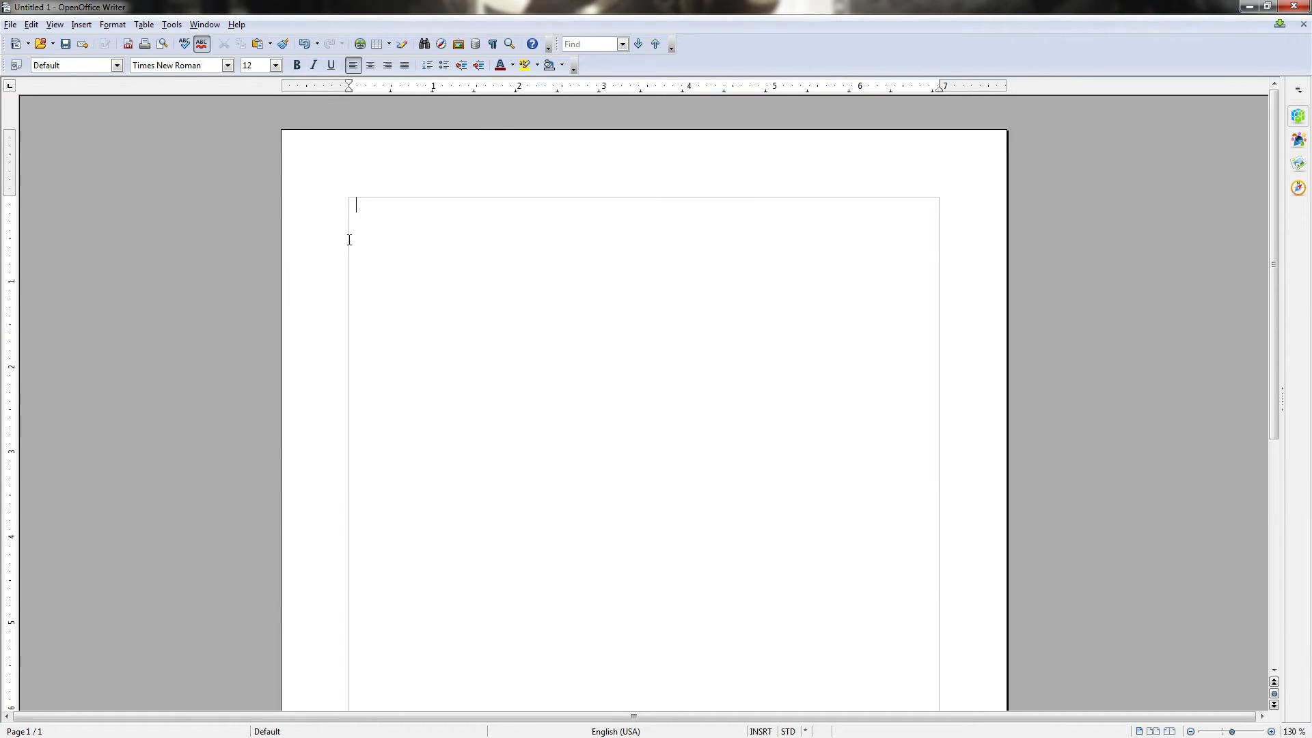
mouse_move(305, 244)
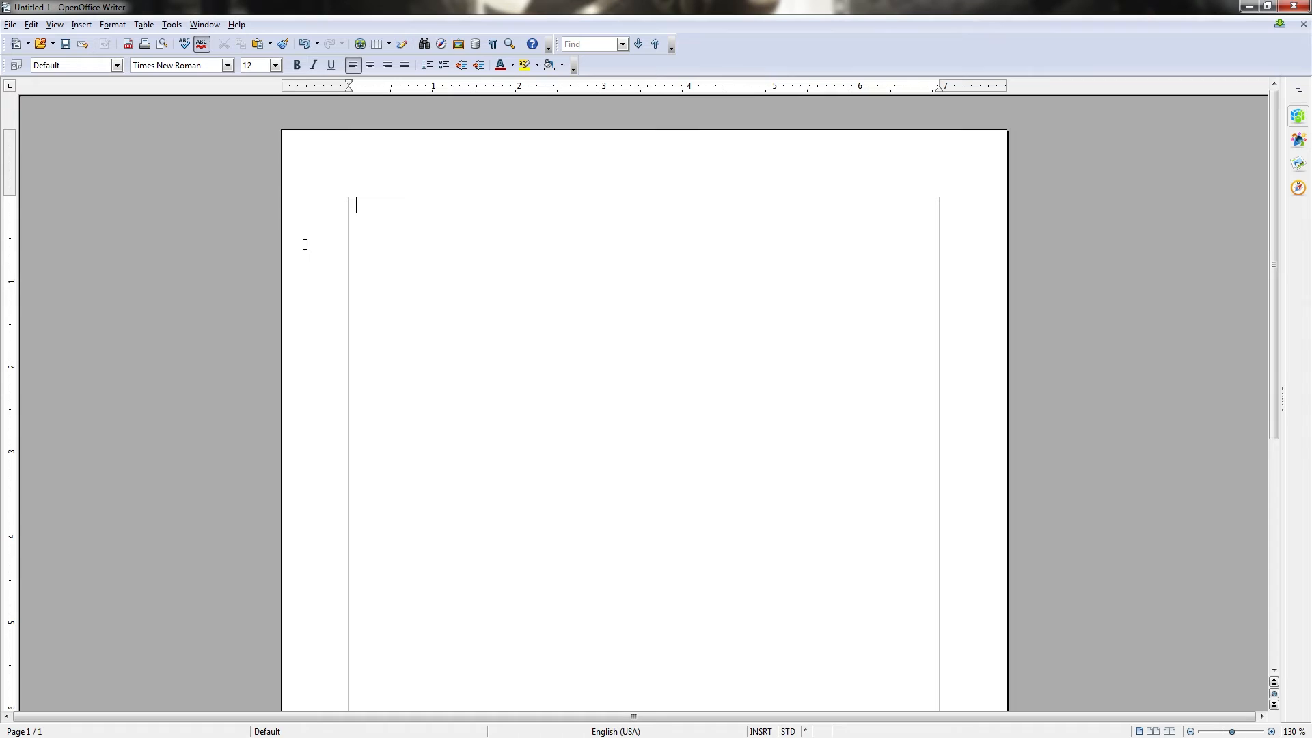
mouse_move(312, 206)
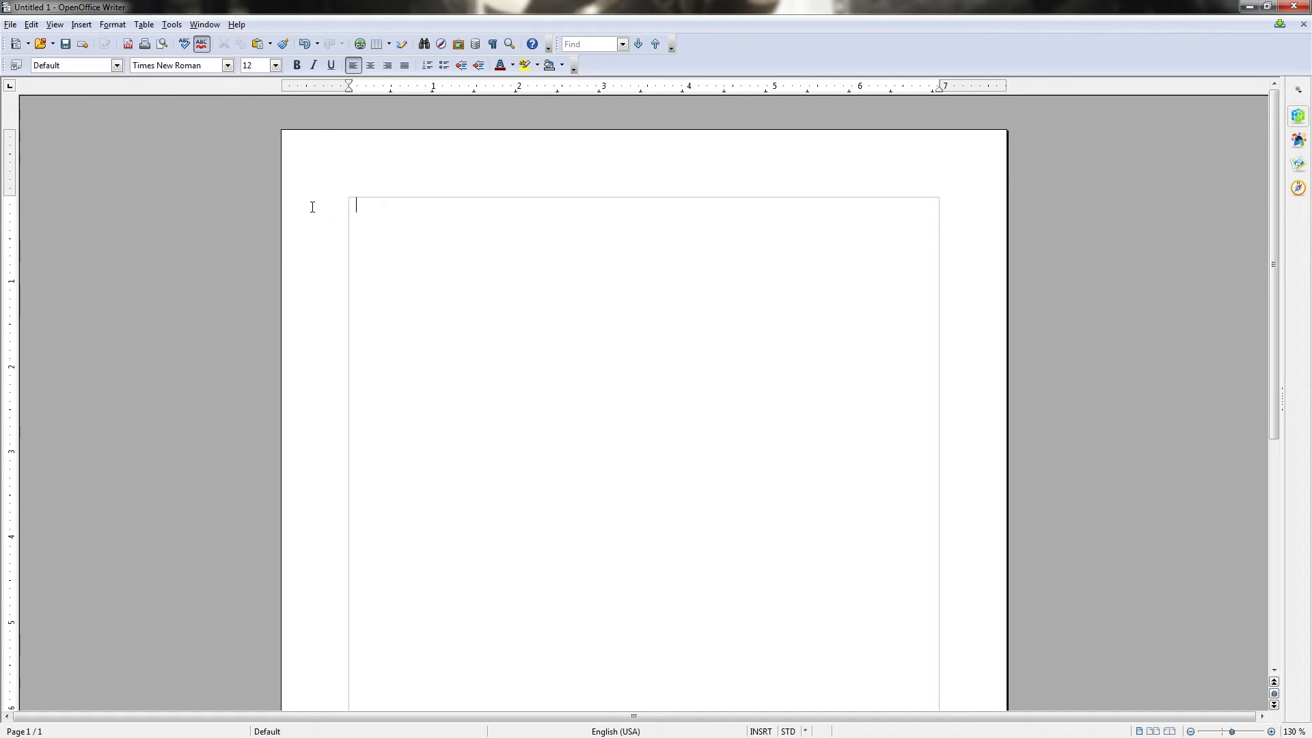
mouse_move(456, 179)
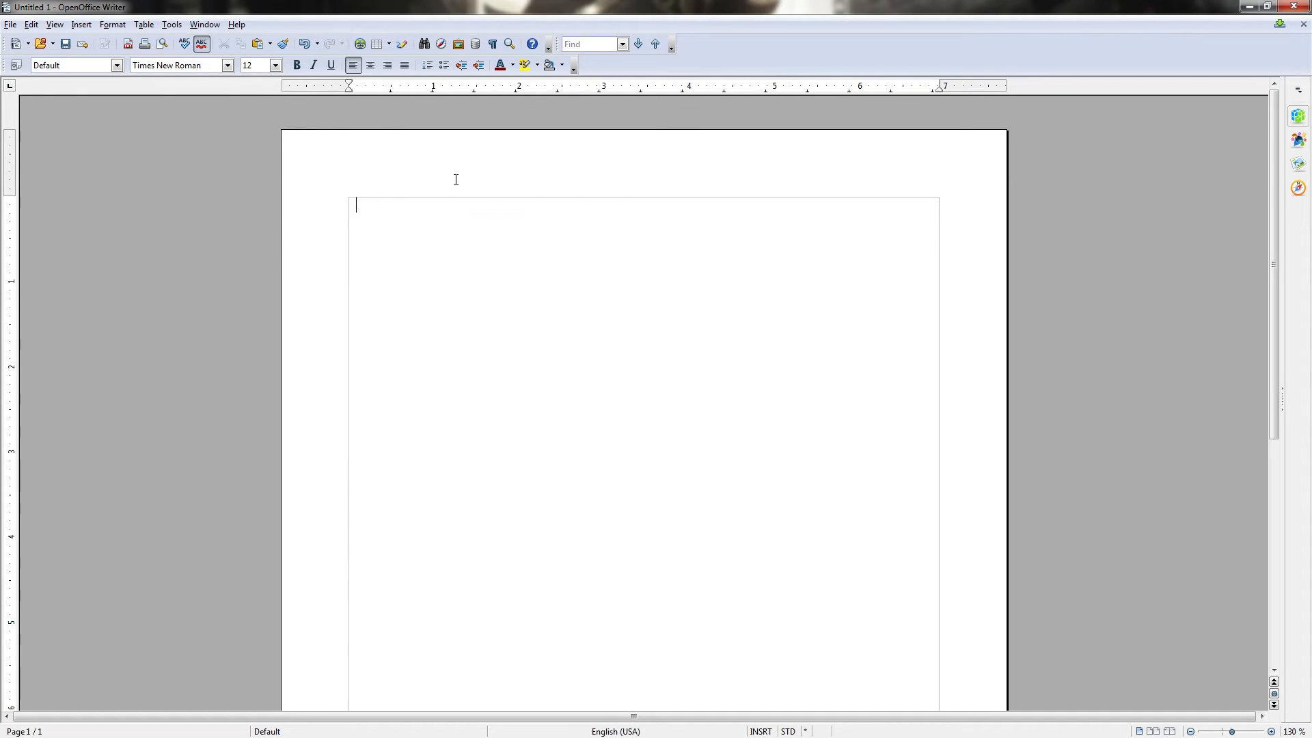
mouse_move(961, 287)
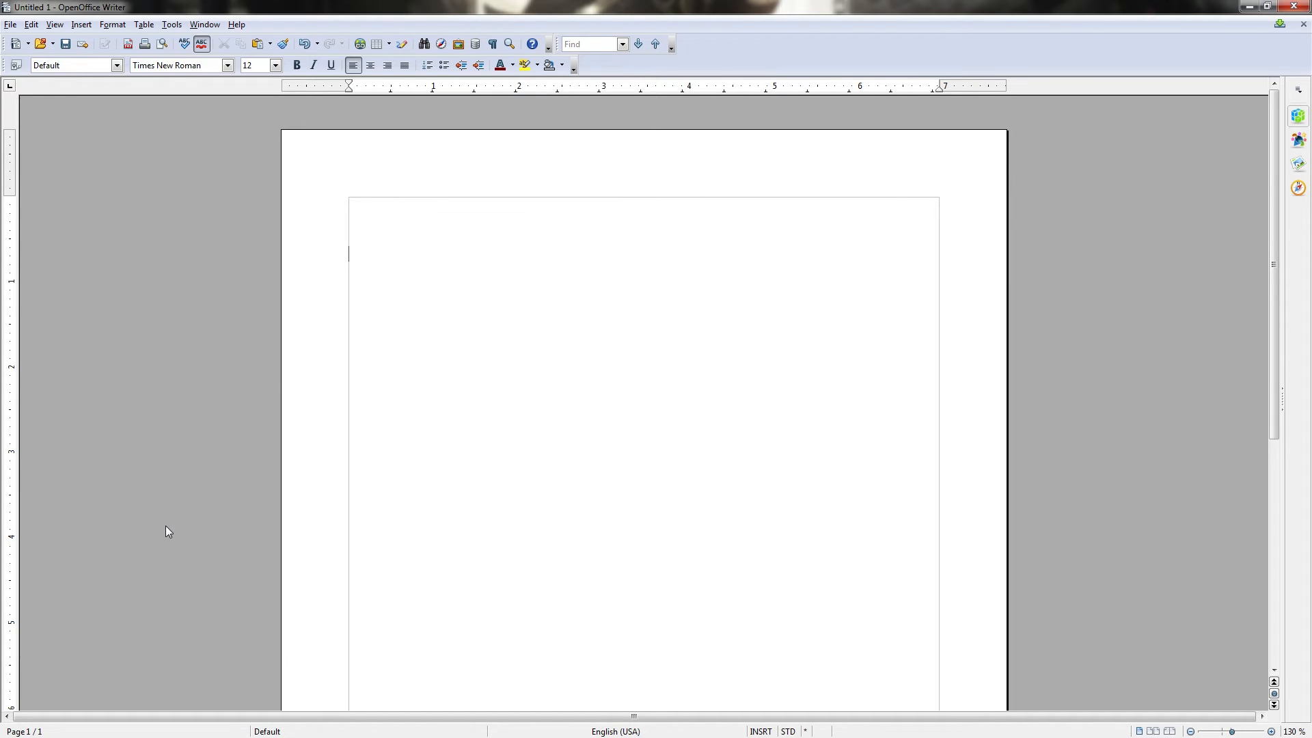
mouse_move(279, 100)
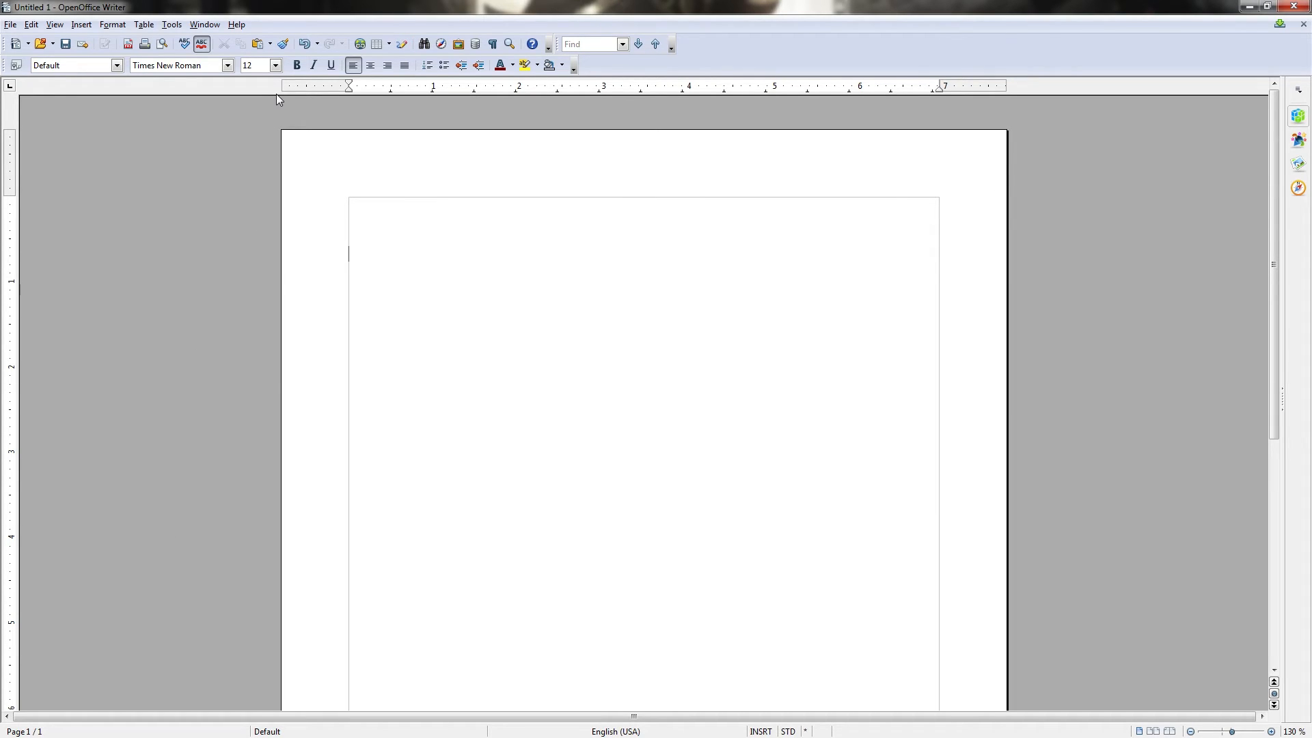
mouse_move(986, 93)
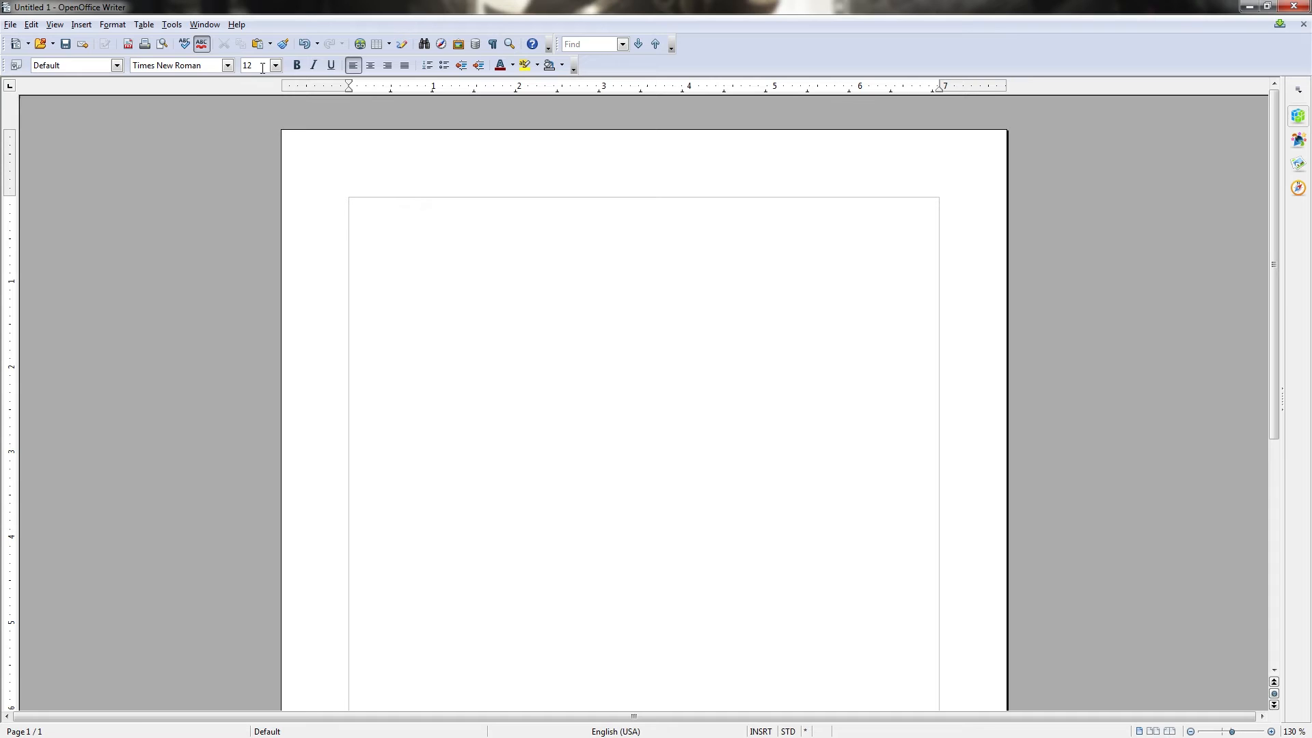
mouse_move(1003, 97)
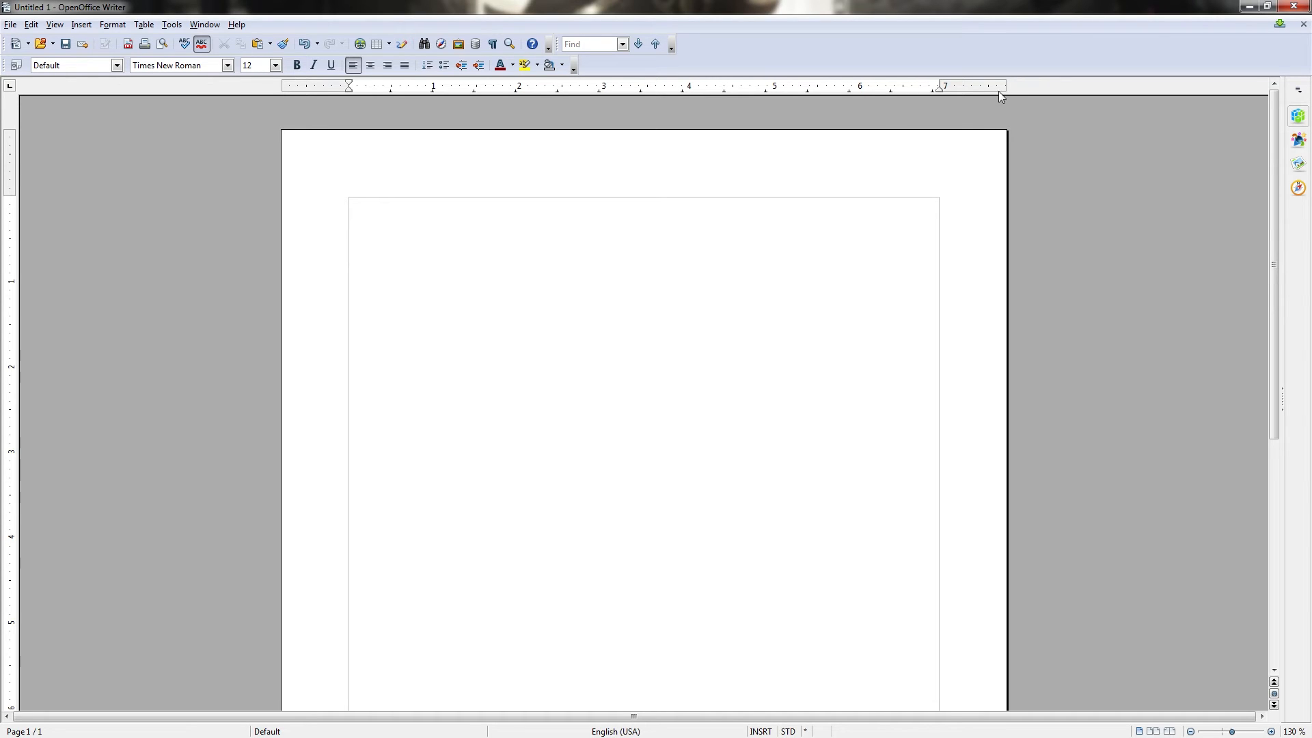
mouse_move(1008, 116)
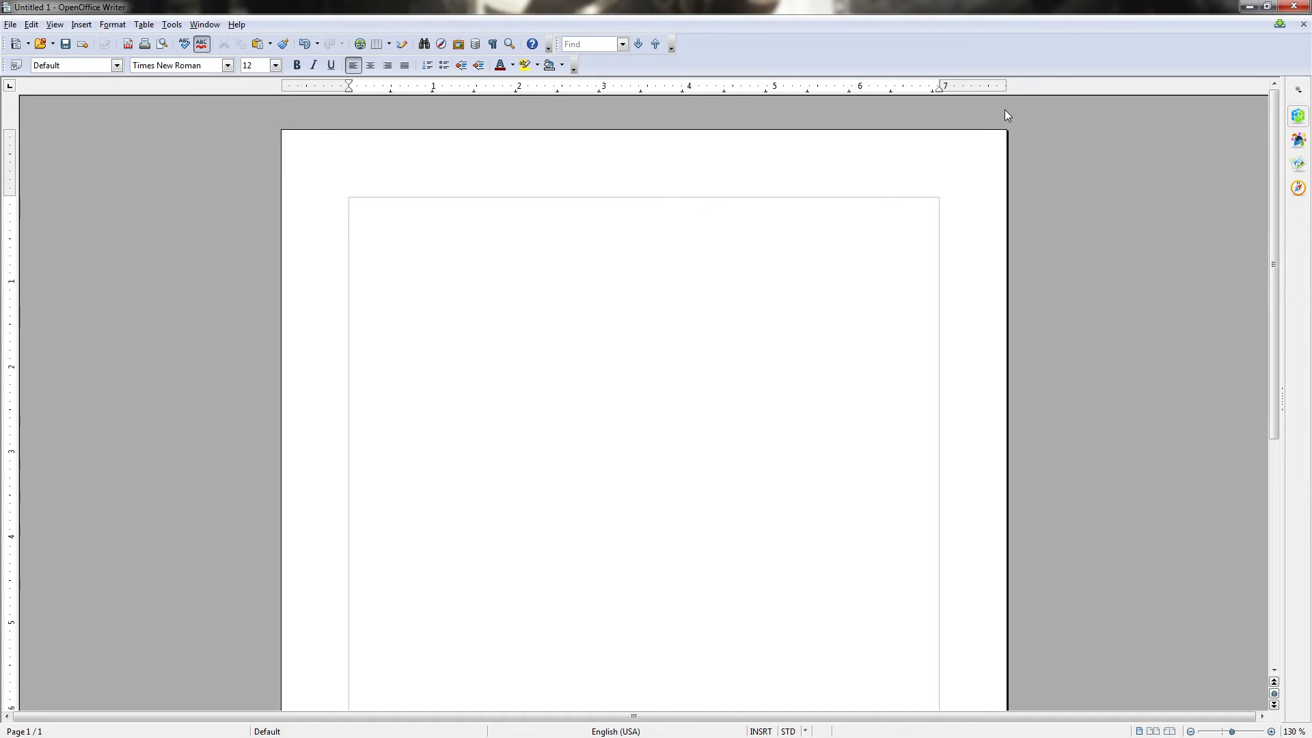
mouse_move(1236, 642)
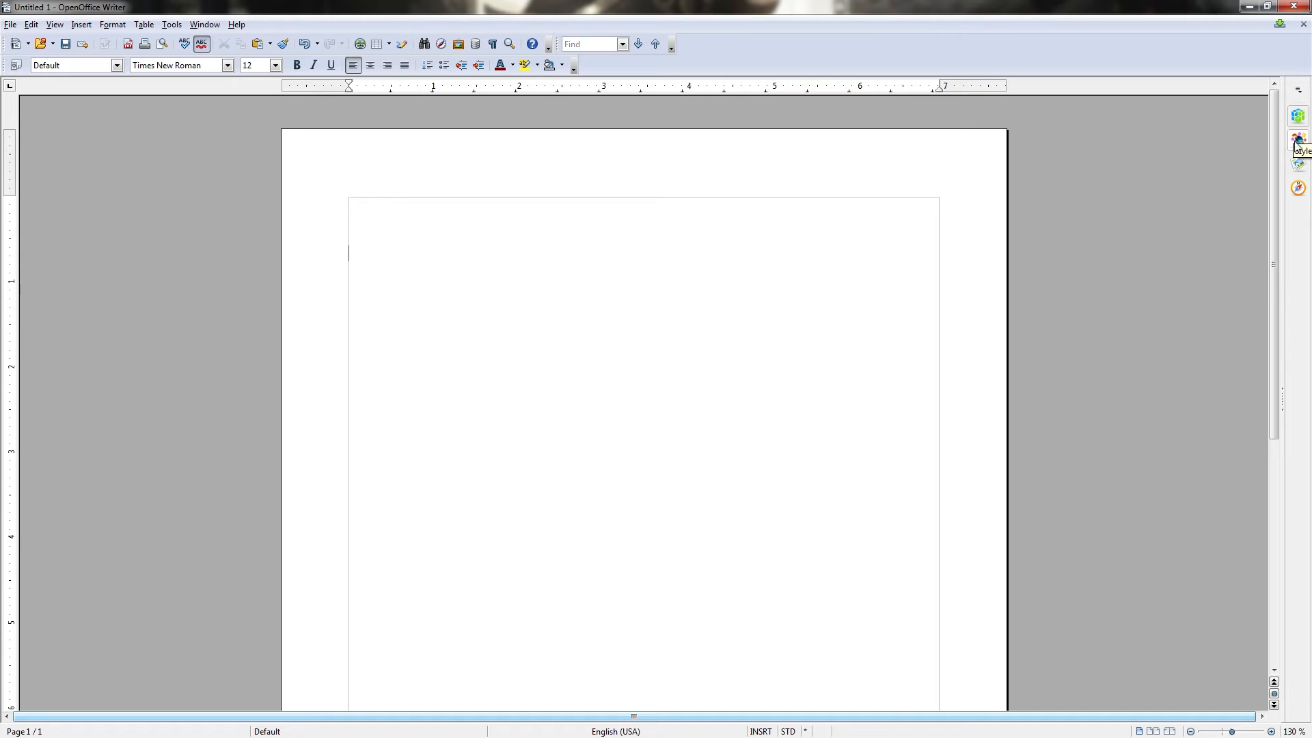
mouse_move(1295, 208)
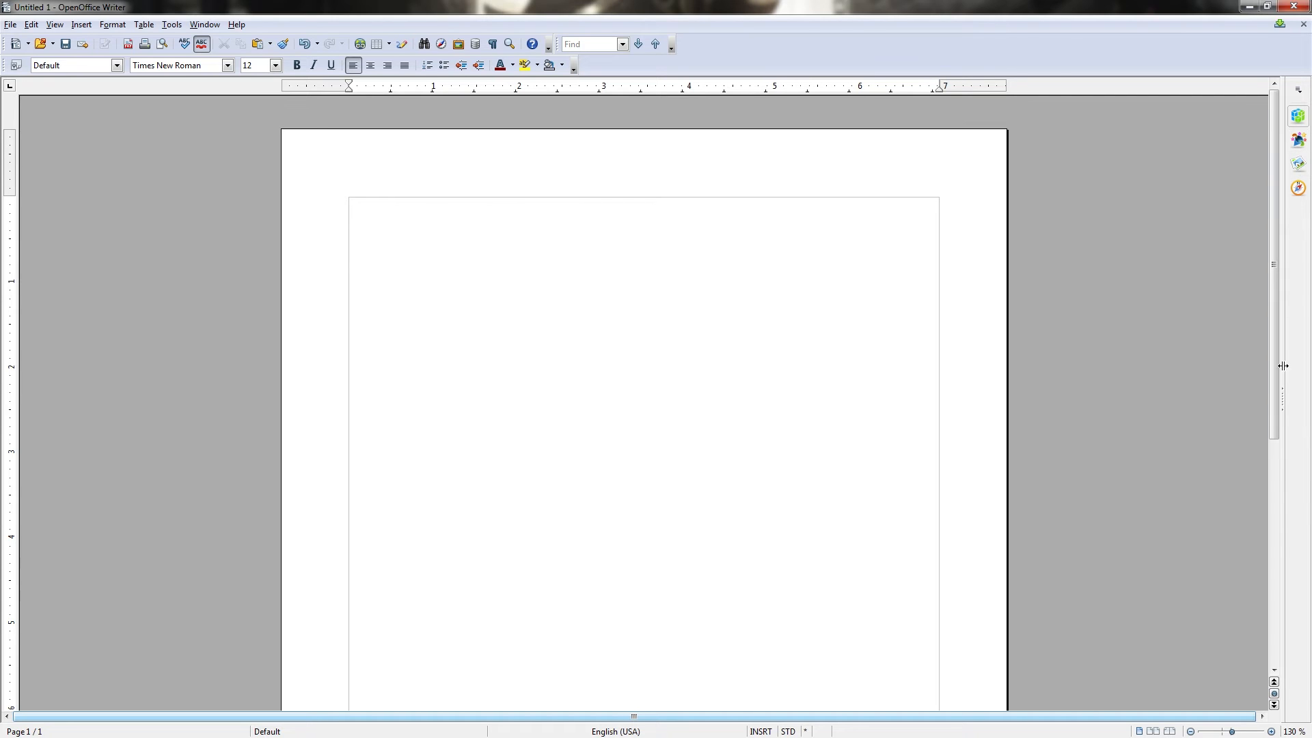
mouse_move(136, 573)
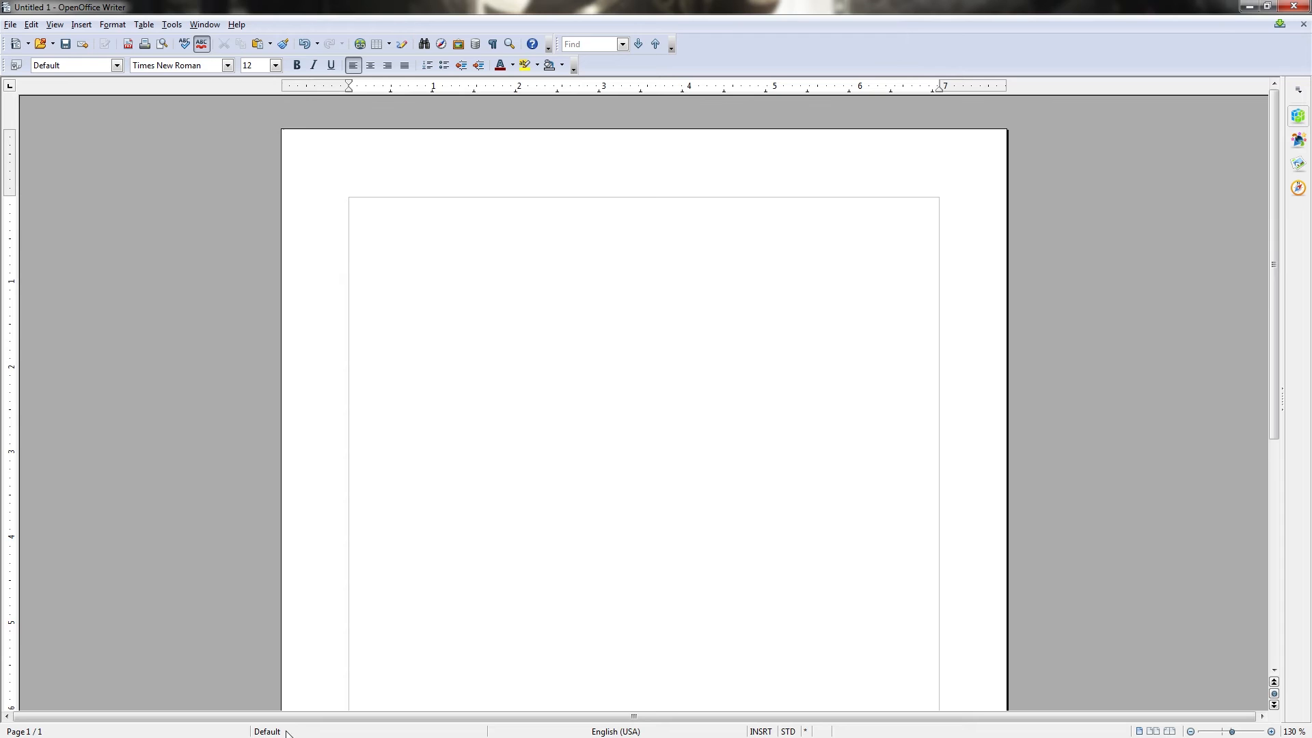
mouse_move(647, 733)
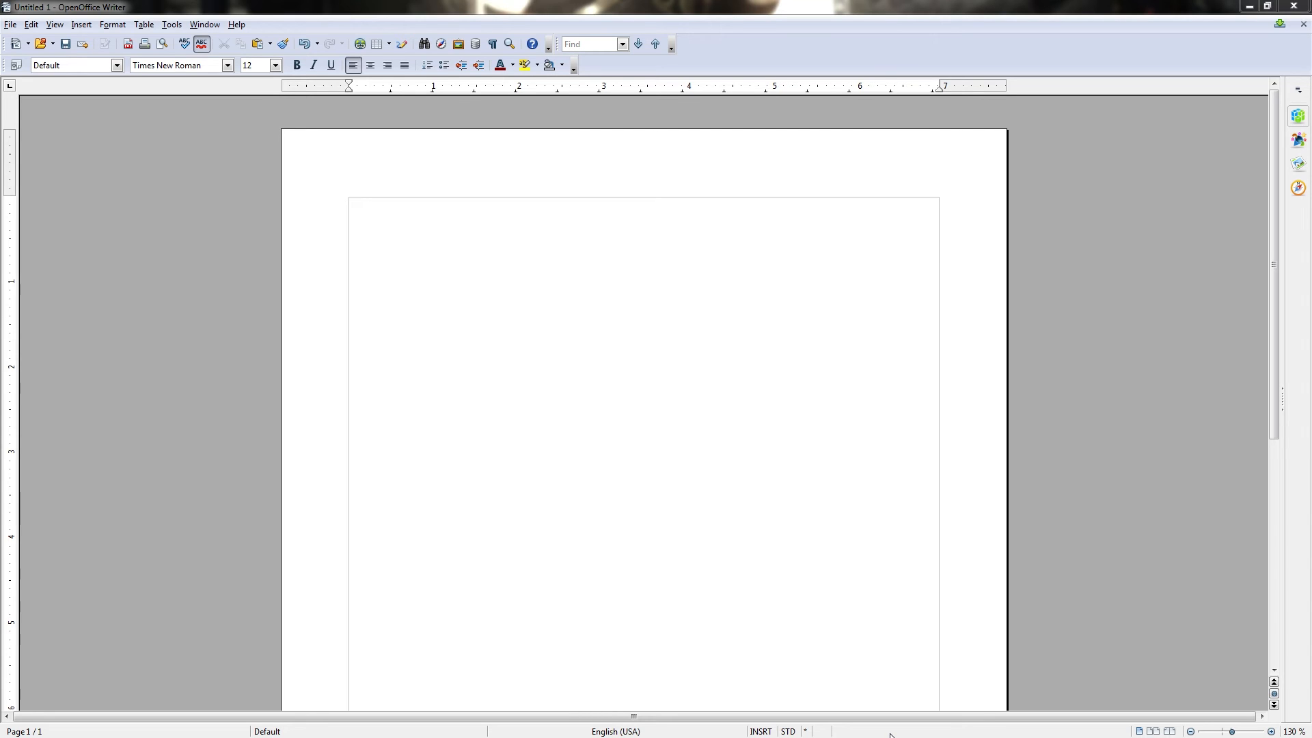
mouse_move(1029, 713)
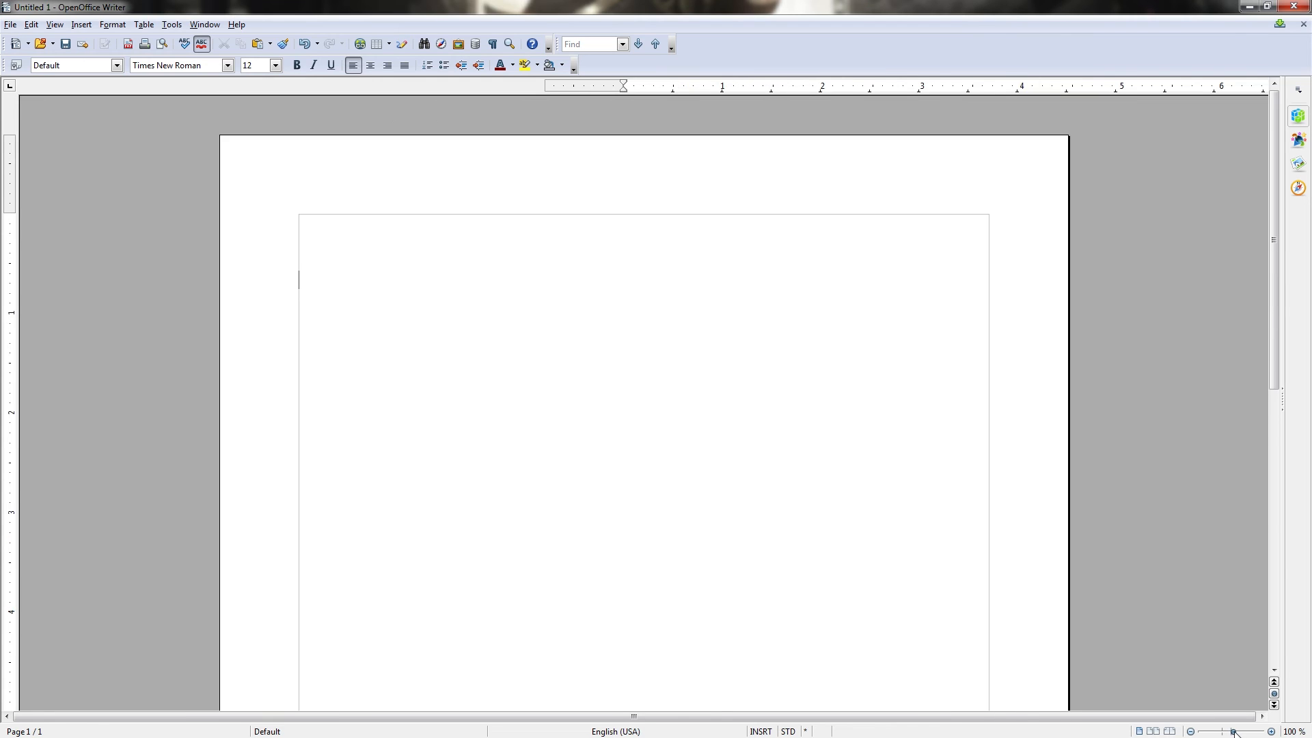
Magnify the page view with the status-bar zoom slider up to 256%, then return to 100%.
left_click(1263, 731)
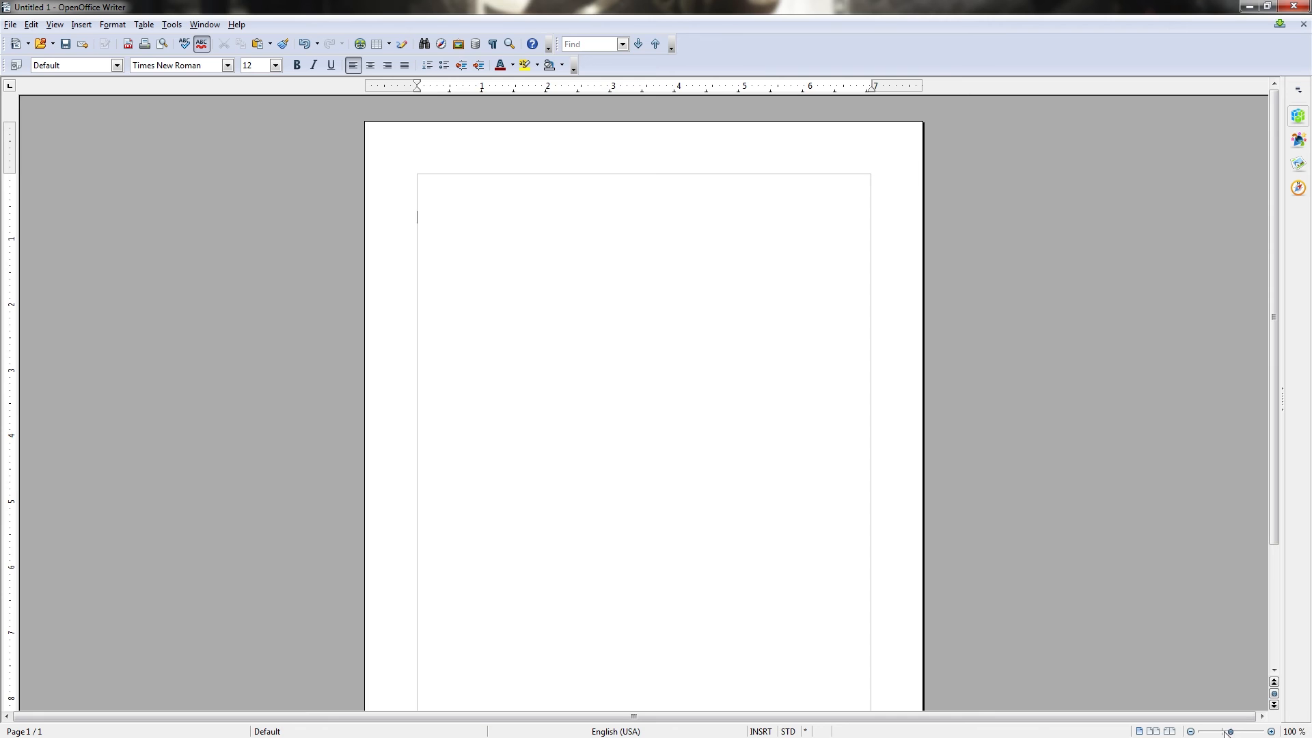
left_click(1243, 731)
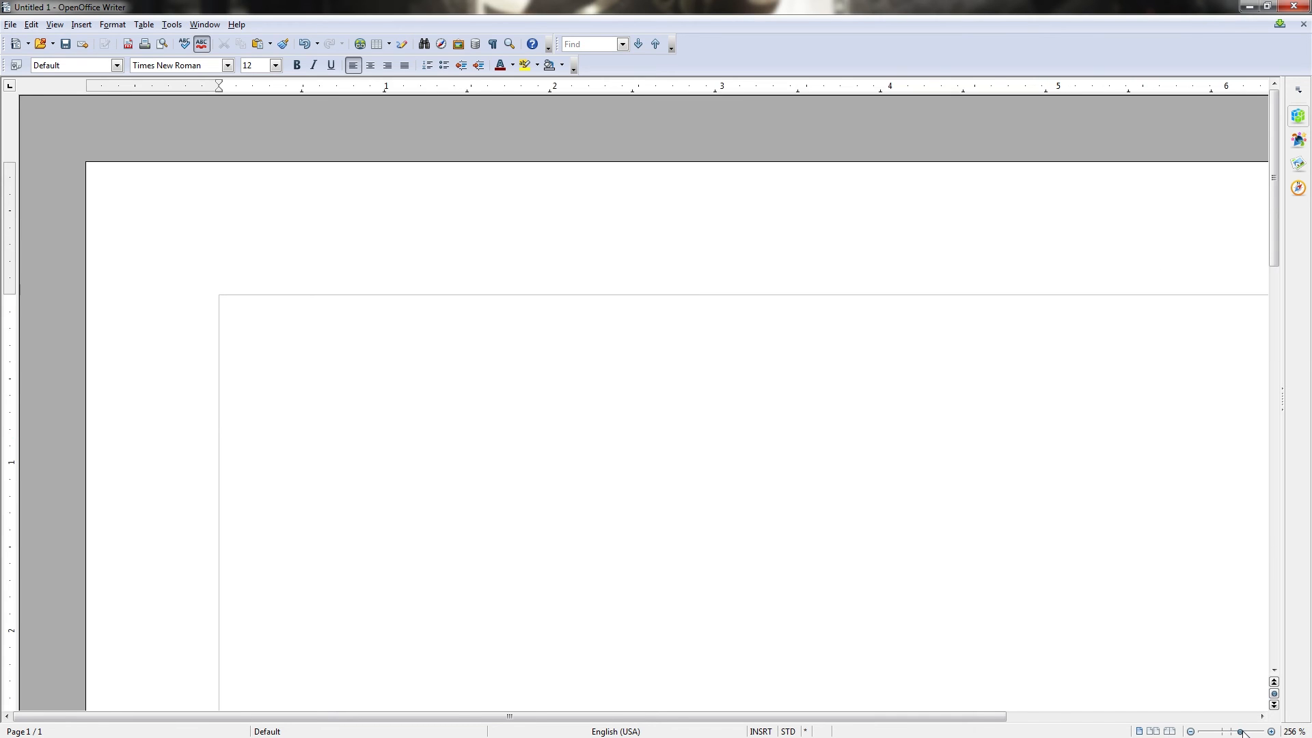
left_click(1230, 730)
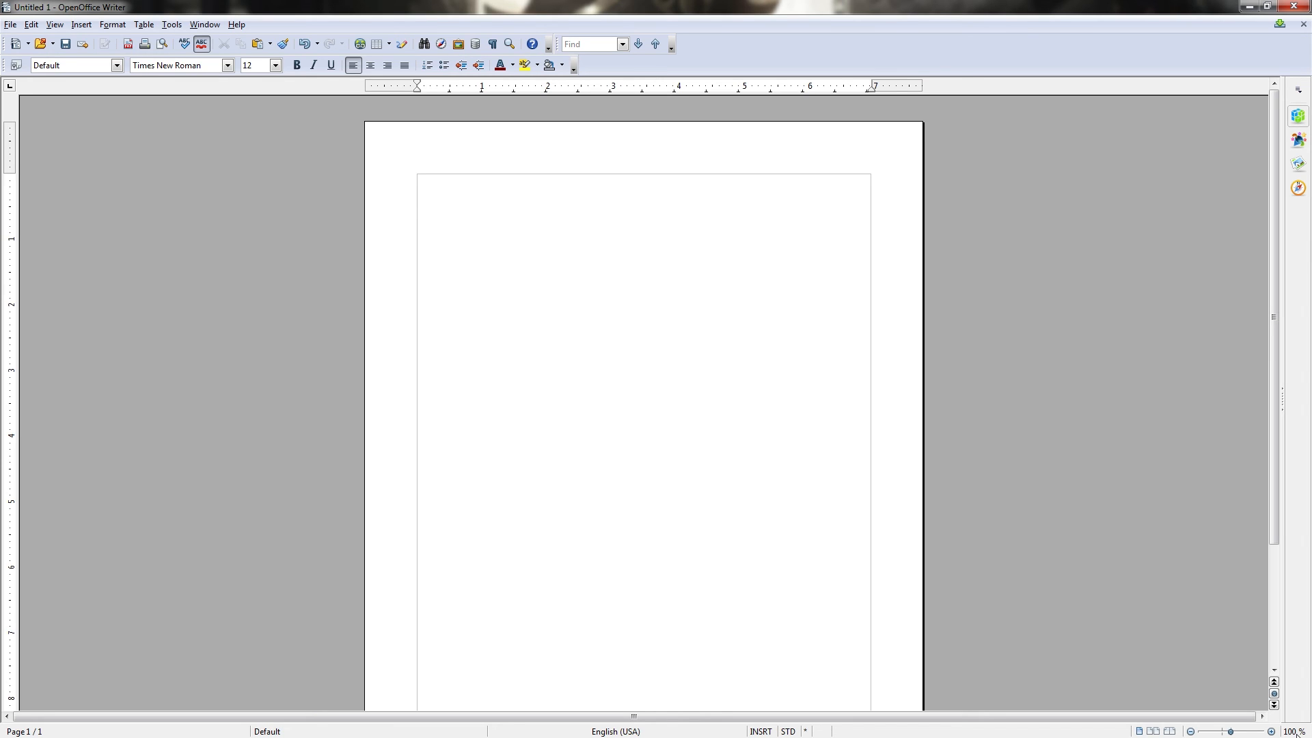
left_click(417, 218)
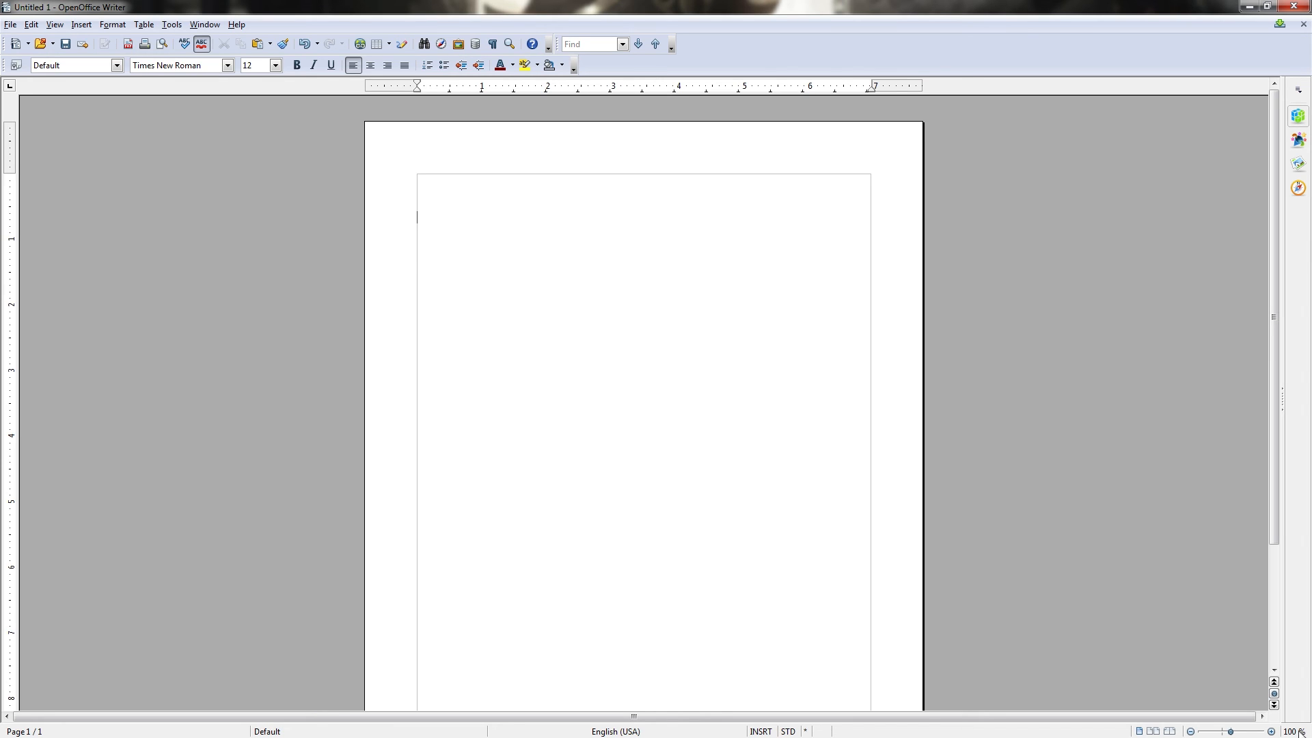
mouse_move(1013, 75)
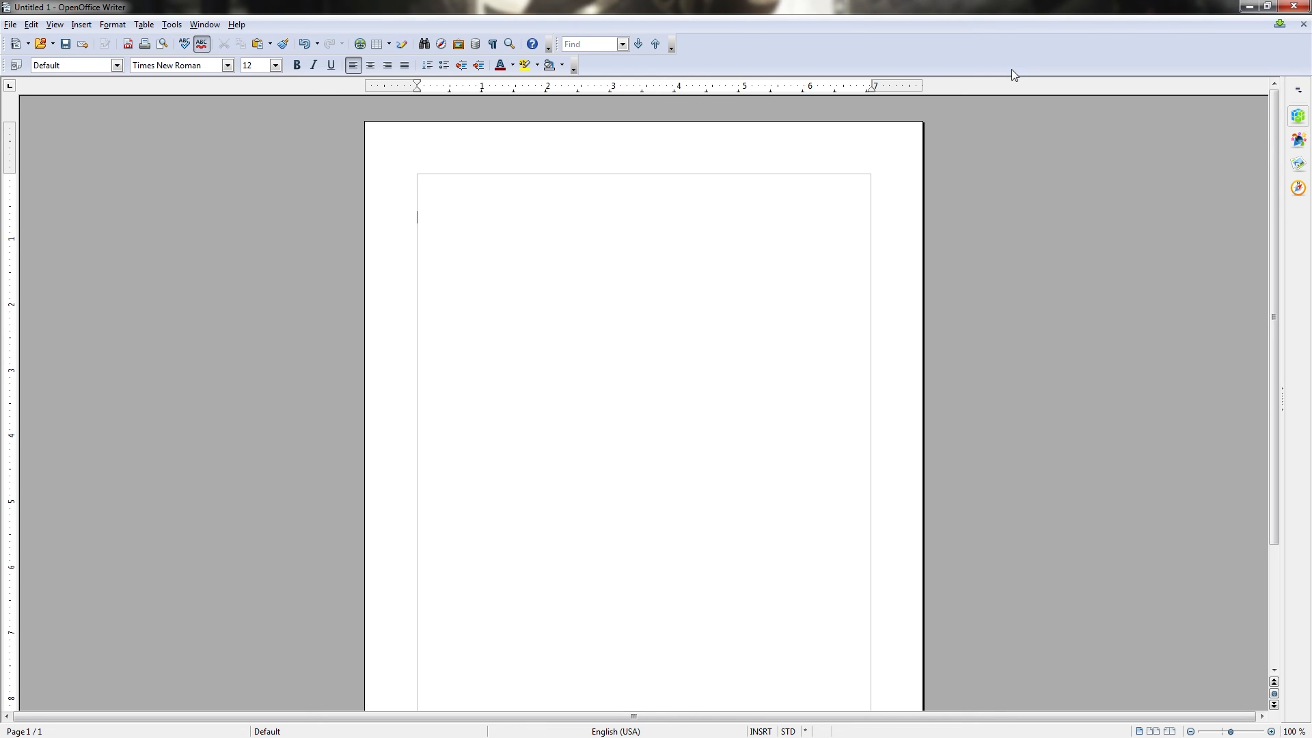
mouse_move(622, 21)
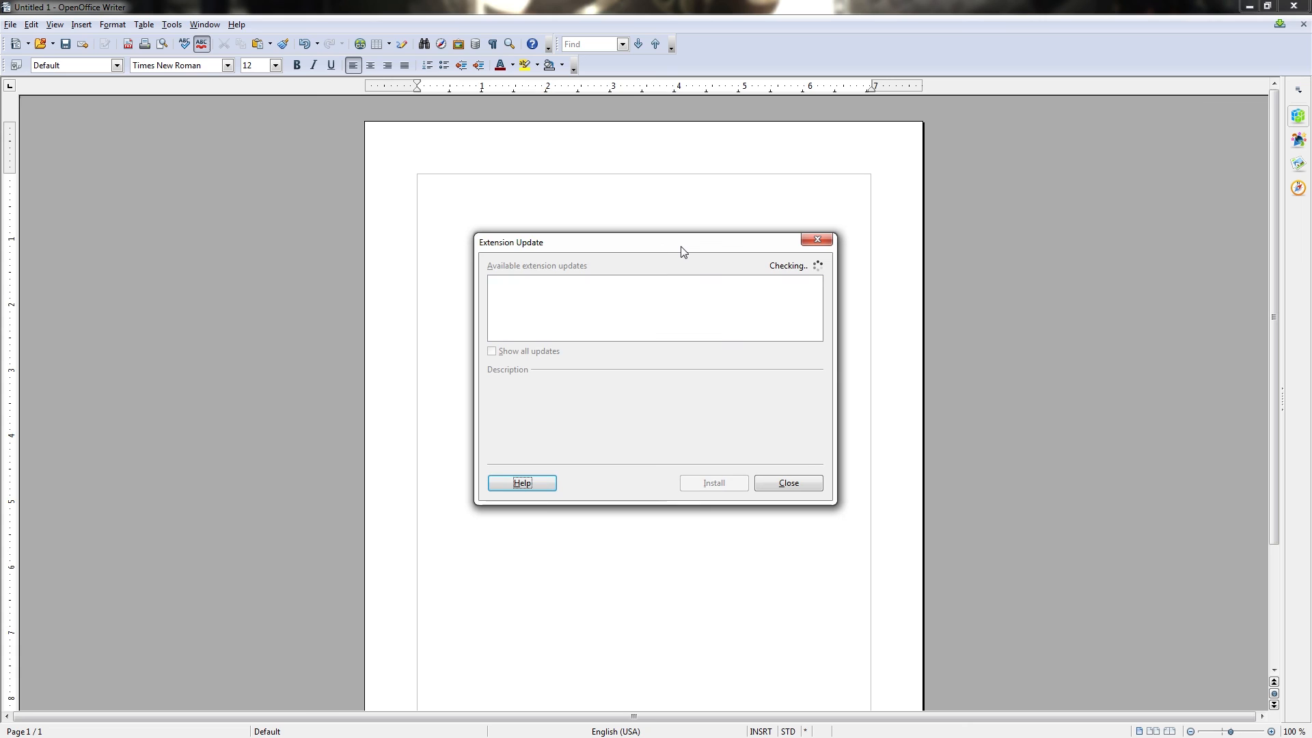
mouse_move(700, 246)
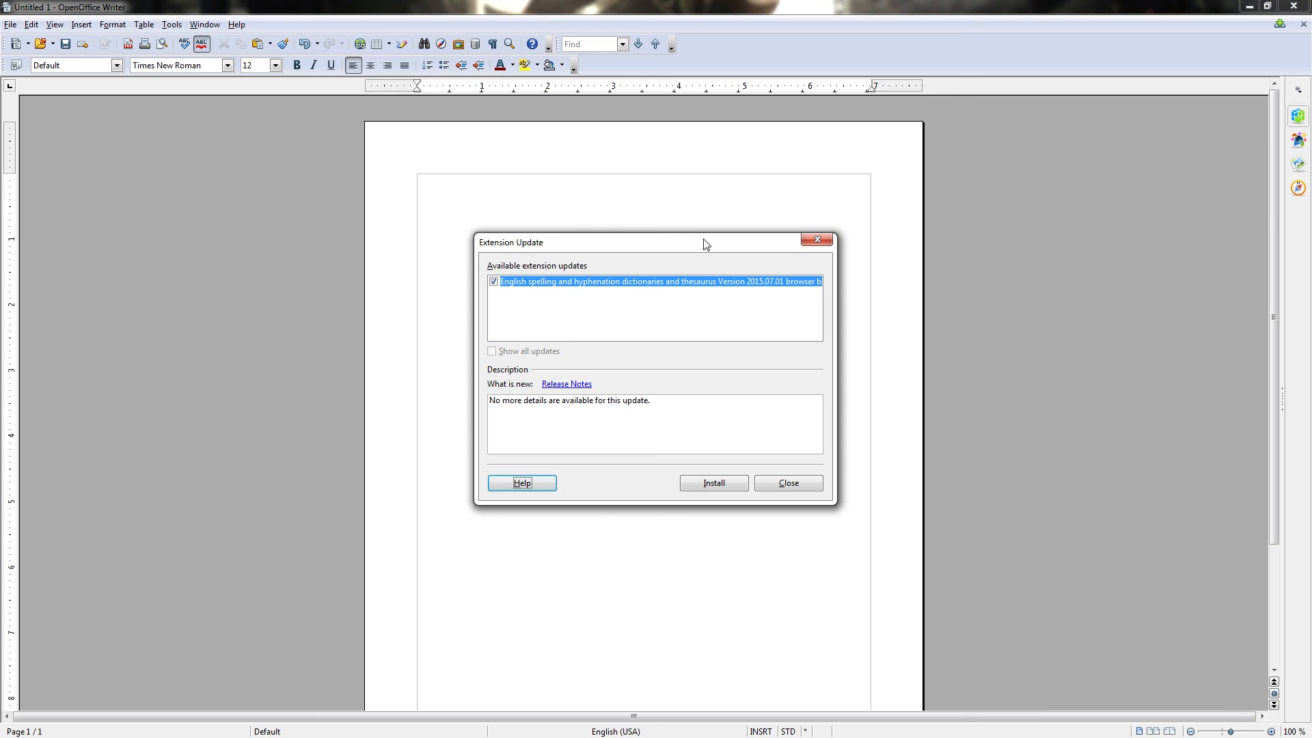
mouse_move(666, 335)
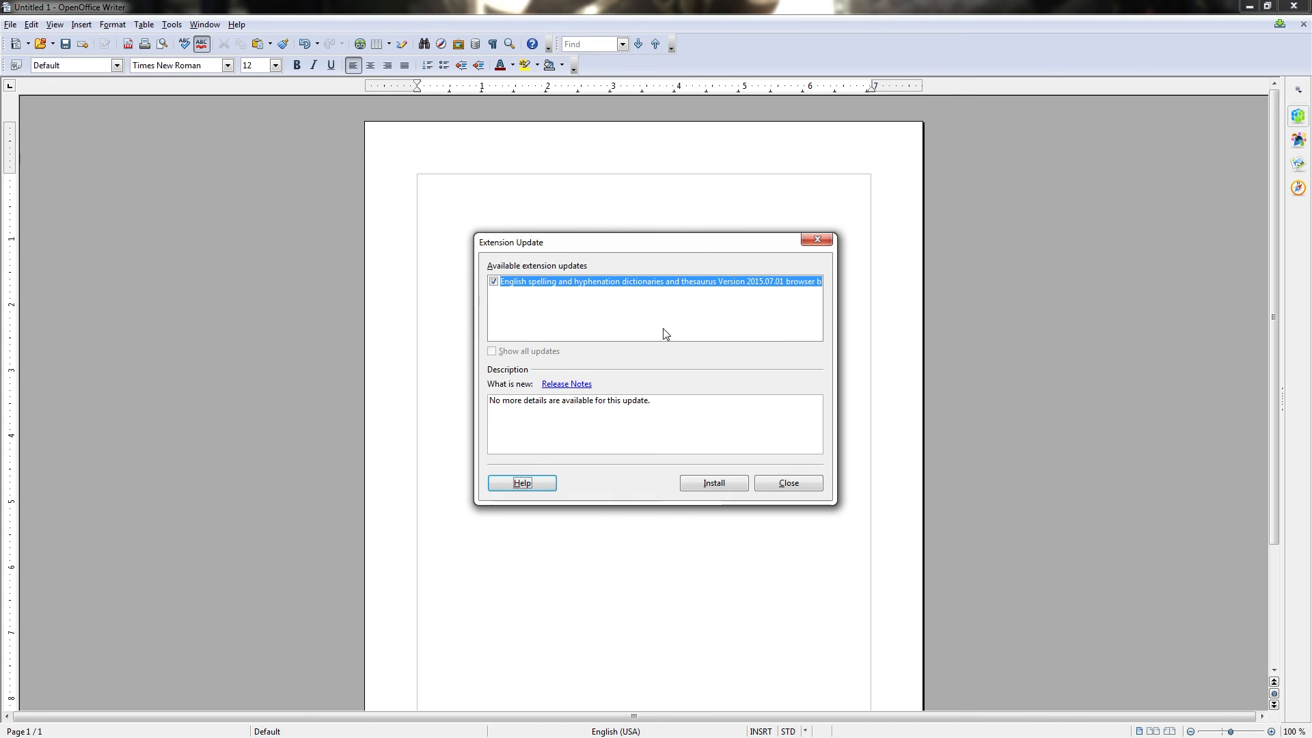
Accept installation of the English spelling, hyphenation and thesaurus dictionaries extension update.
left_click(493, 281)
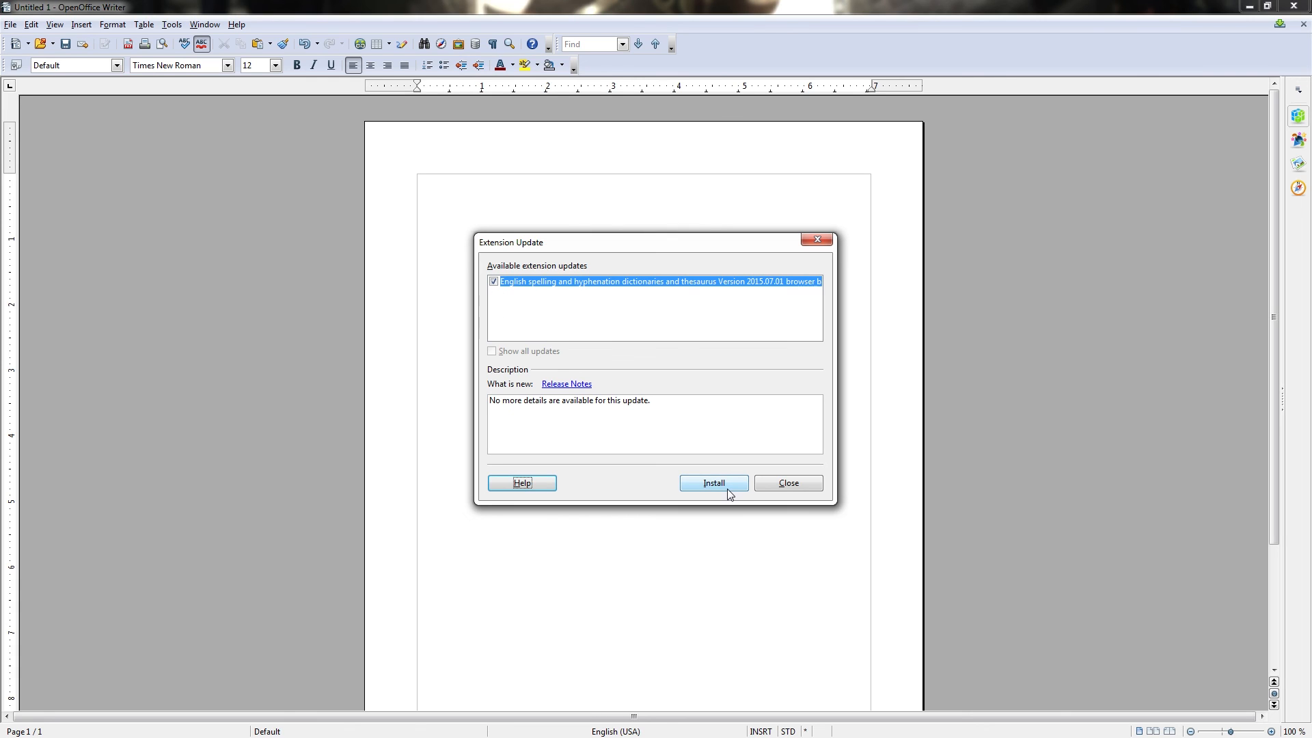
left_click(787, 483)
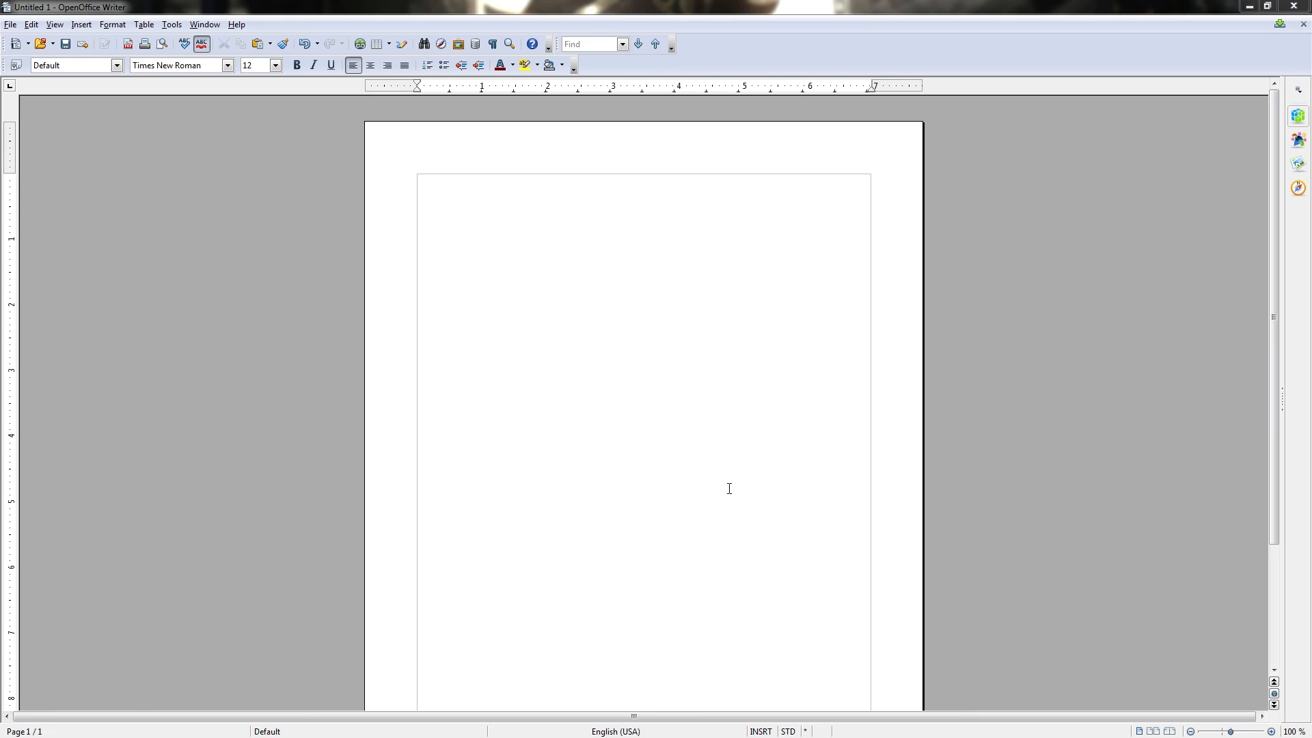
mouse_move(959, 214)
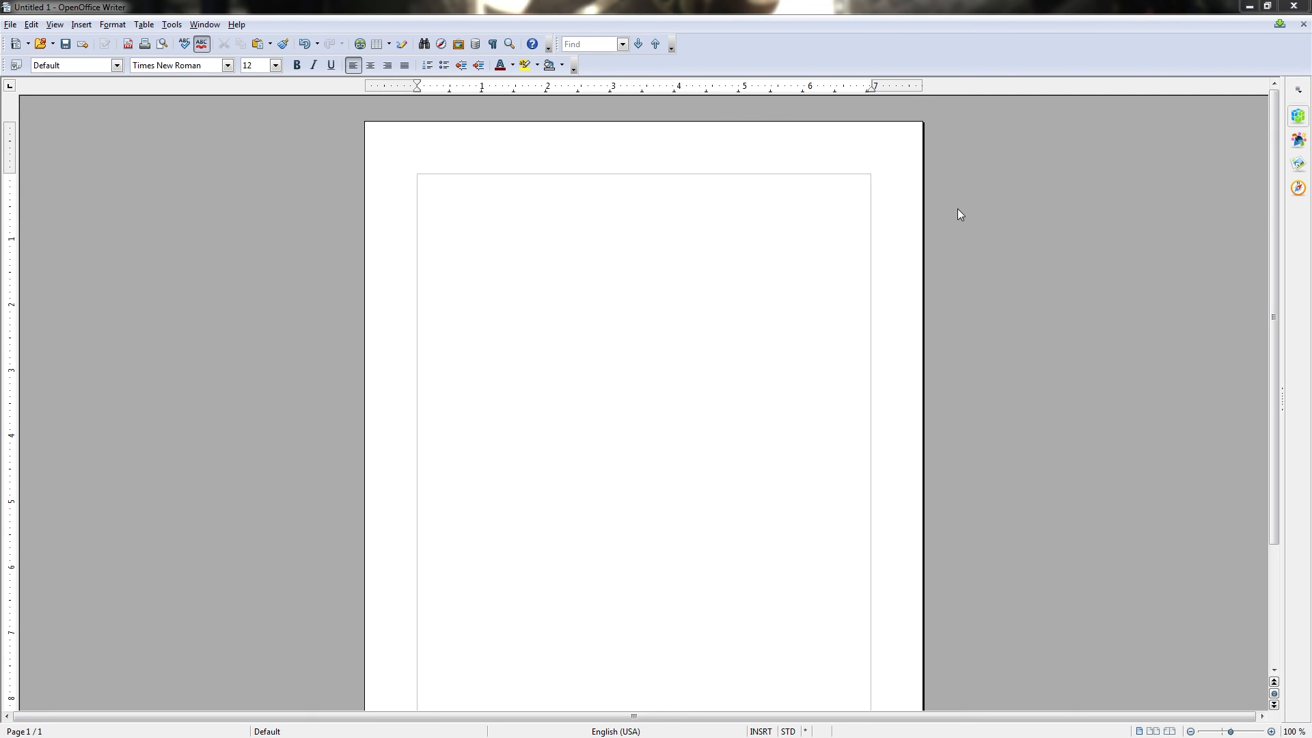
mouse_move(963, 213)
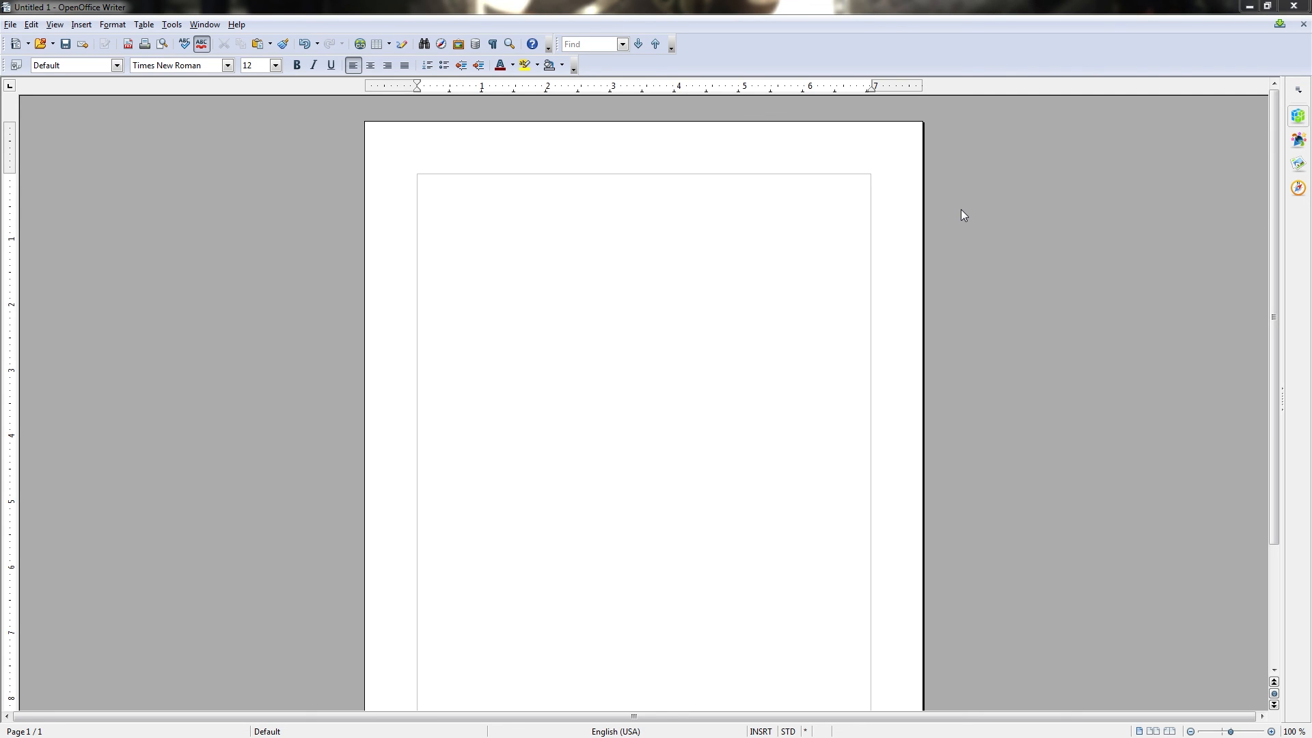
mouse_move(973, 290)
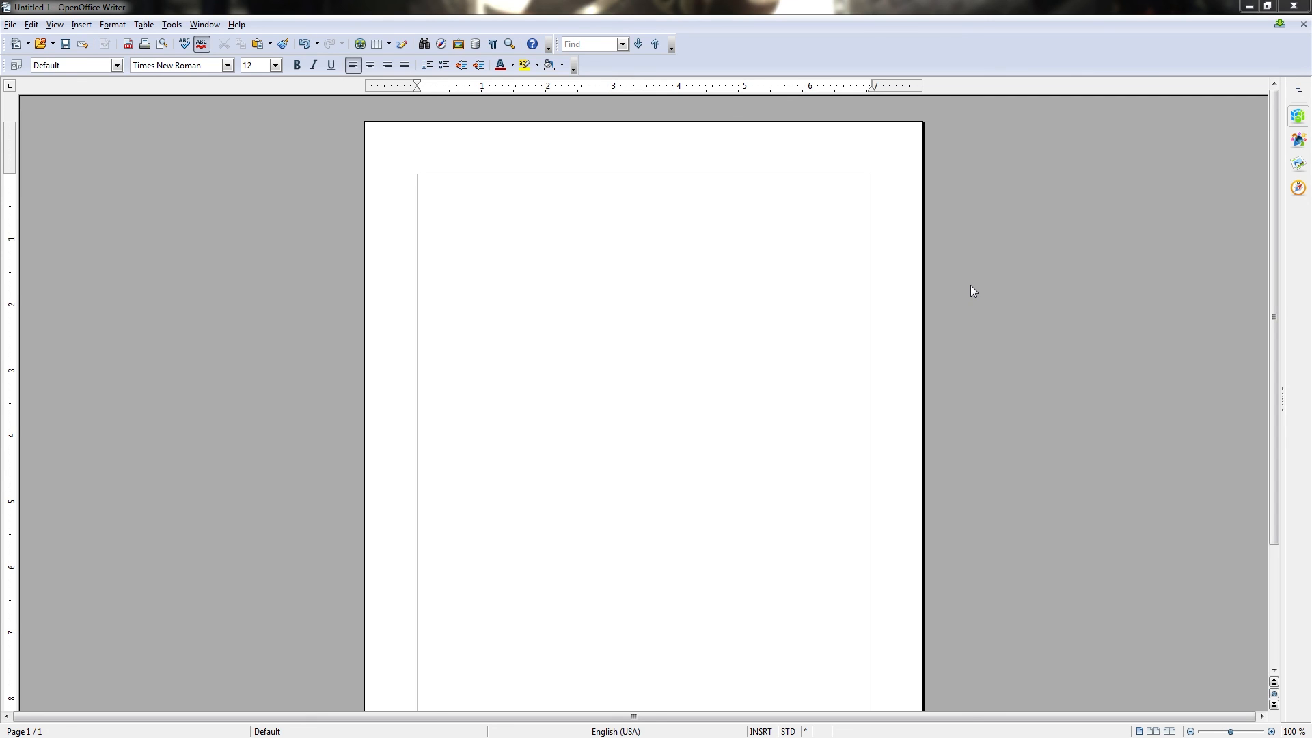
mouse_move(979, 289)
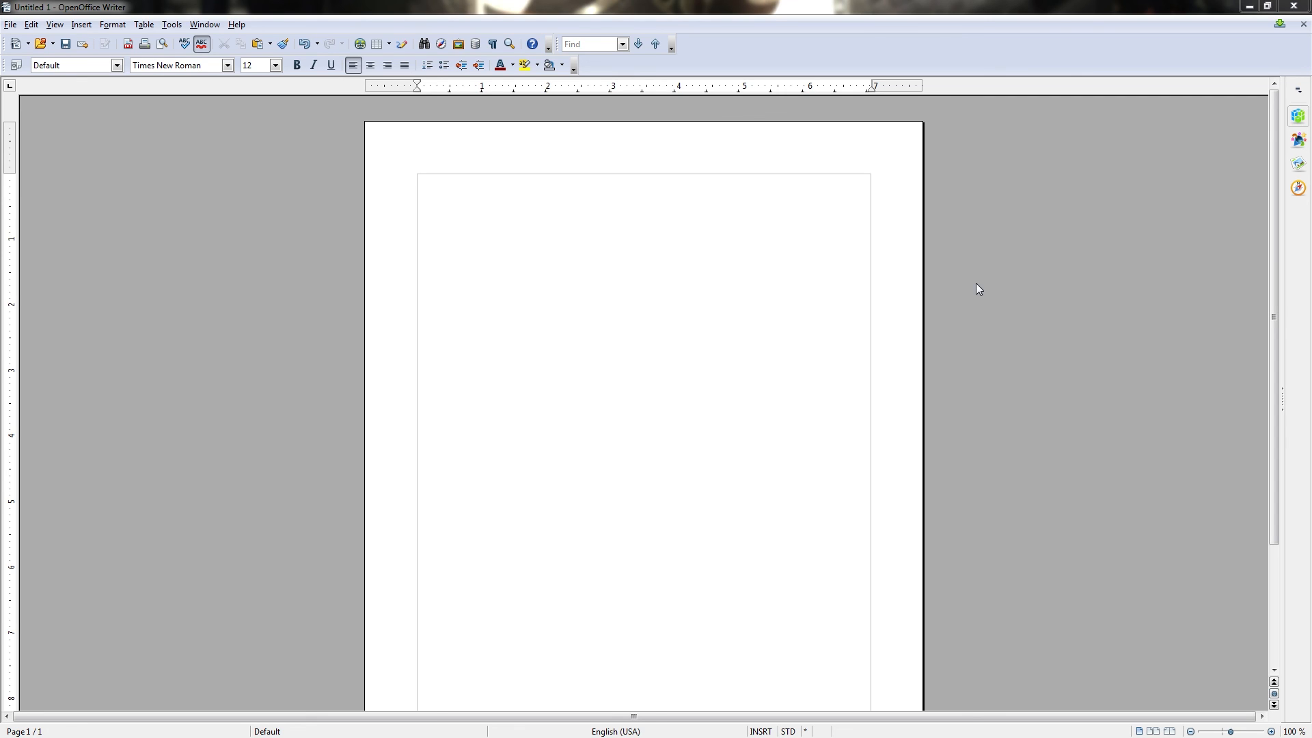